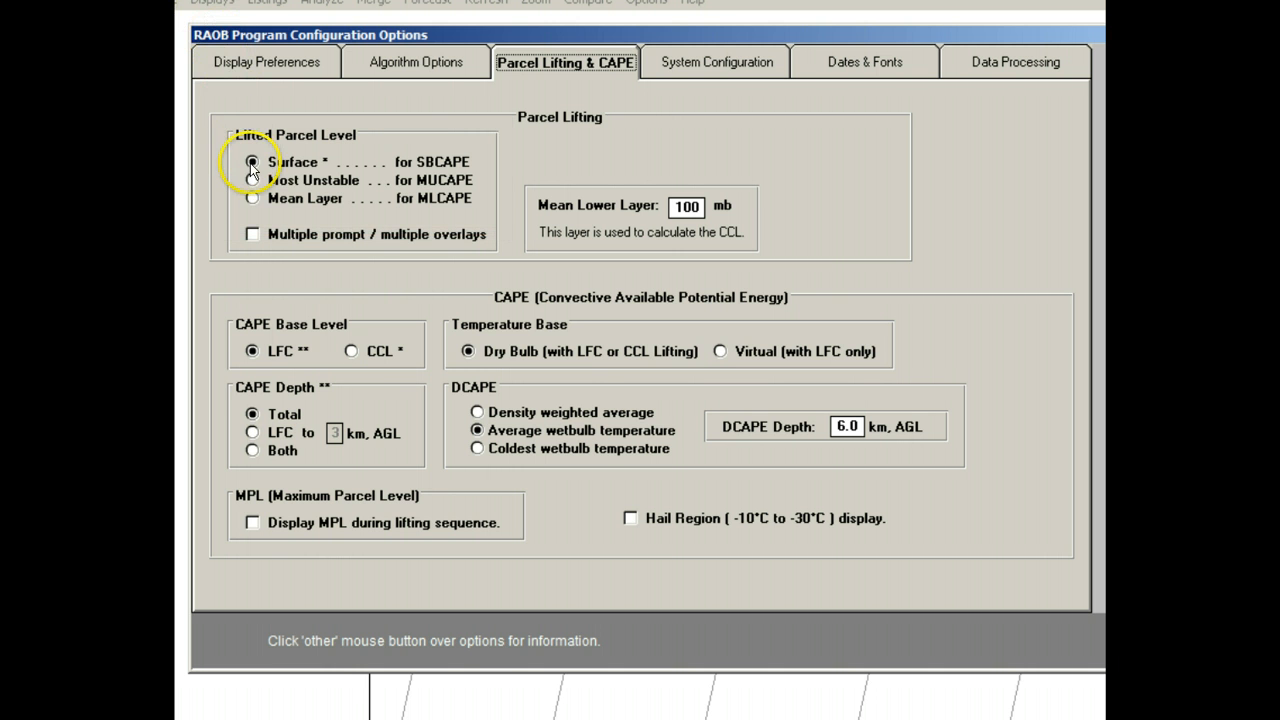
# Read the Surface lifting help, then lift the parcel from Most Unstable (150 mb search layer)
pyautogui.click(252, 162)
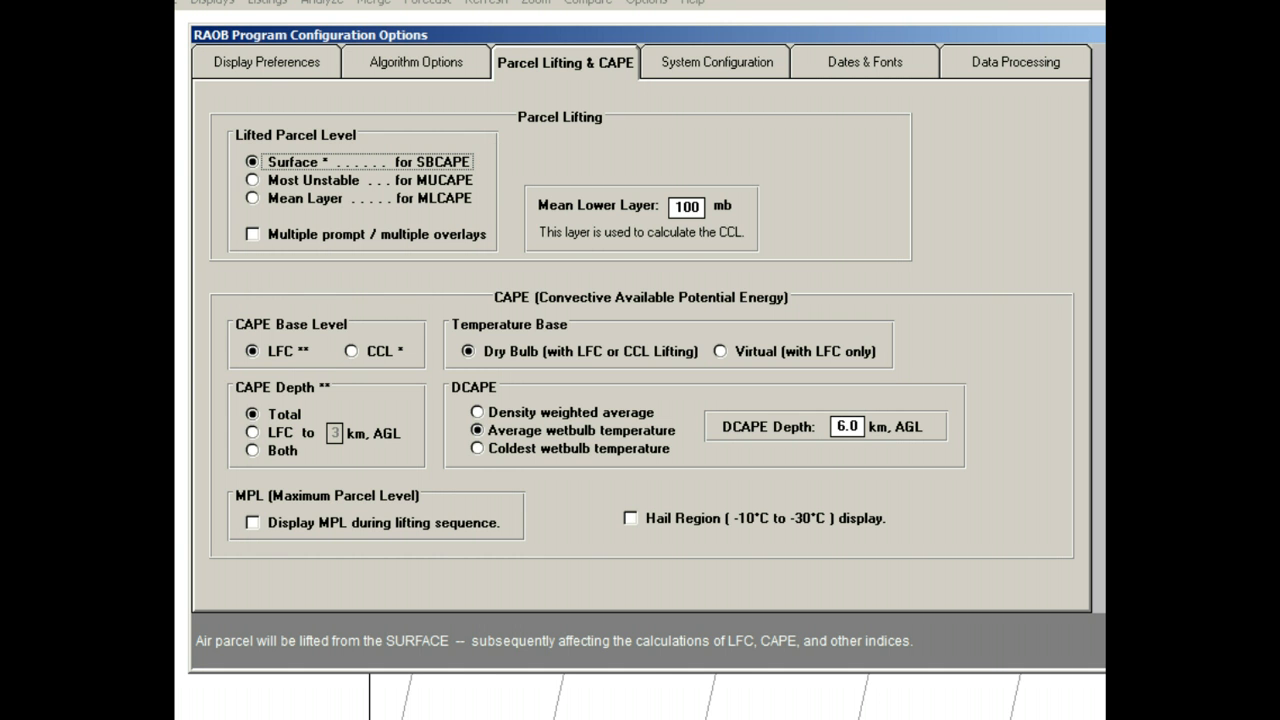
pyautogui.click(252, 180)
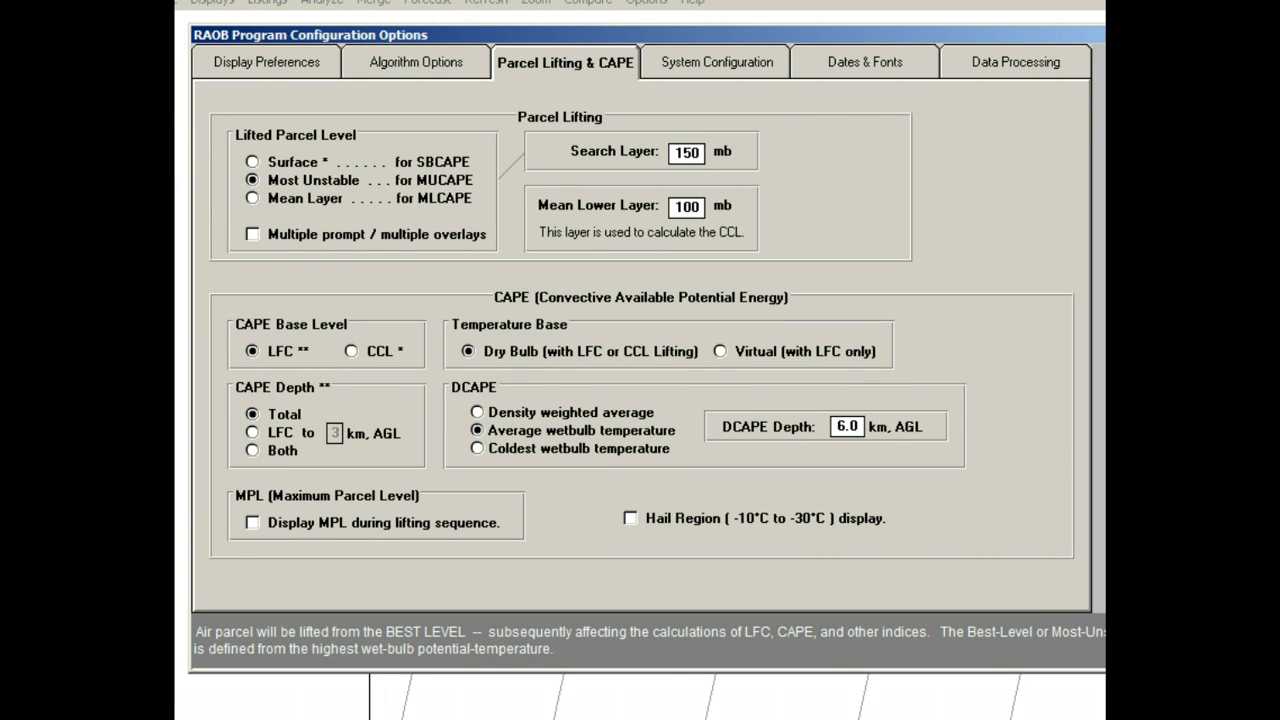
pyautogui.moveTo(185, 140)
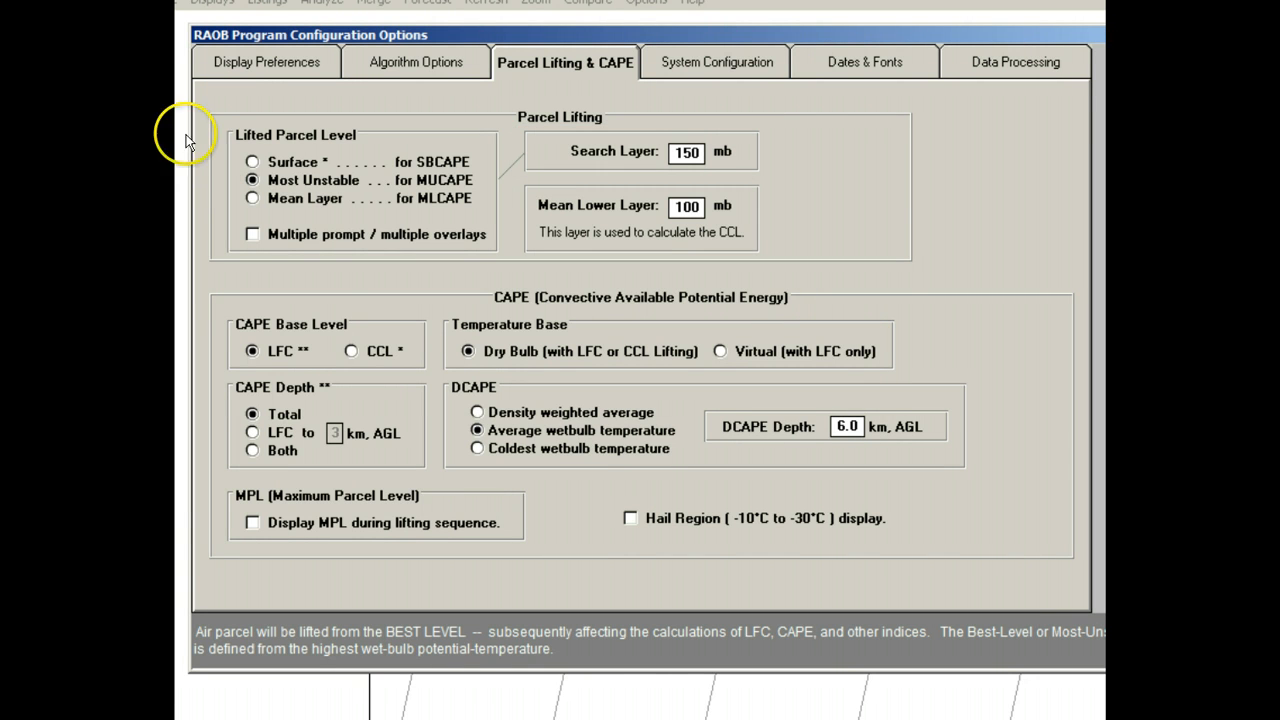
# Try Mean Layer lifting briefly, then return the lifted parcel level to Surface
pyautogui.click(252, 198)
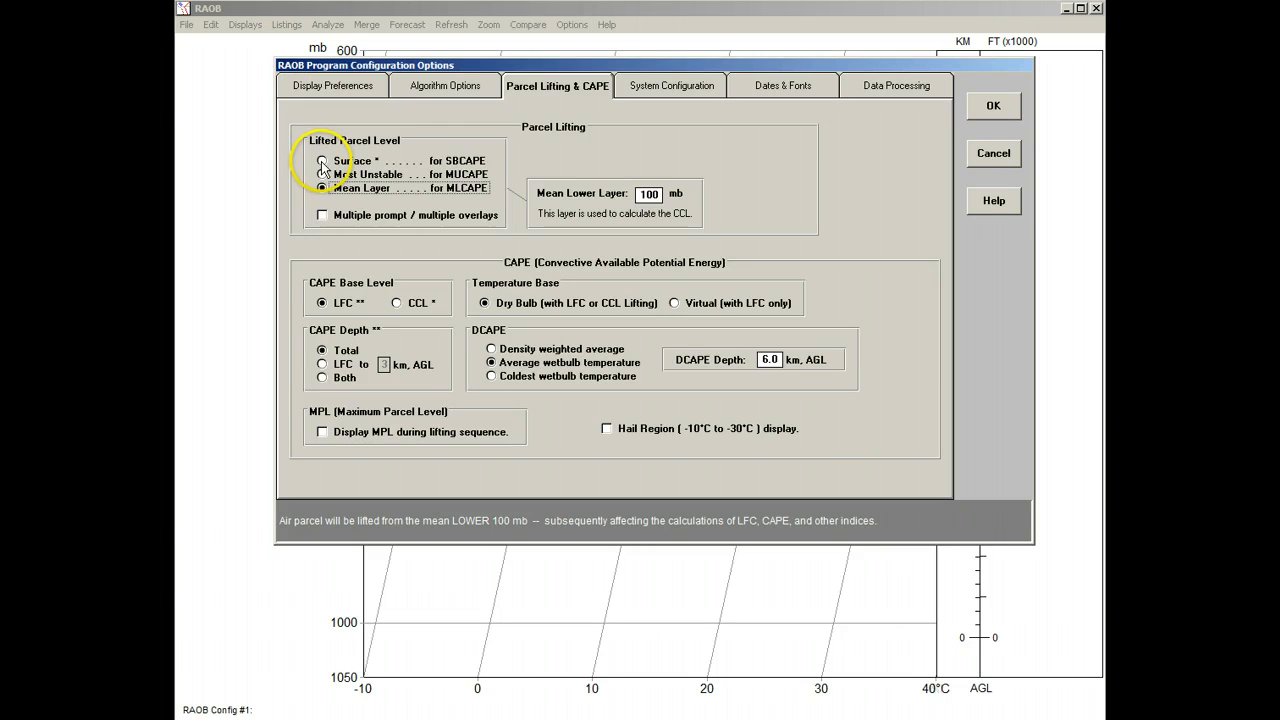
pyautogui.click(322, 161)
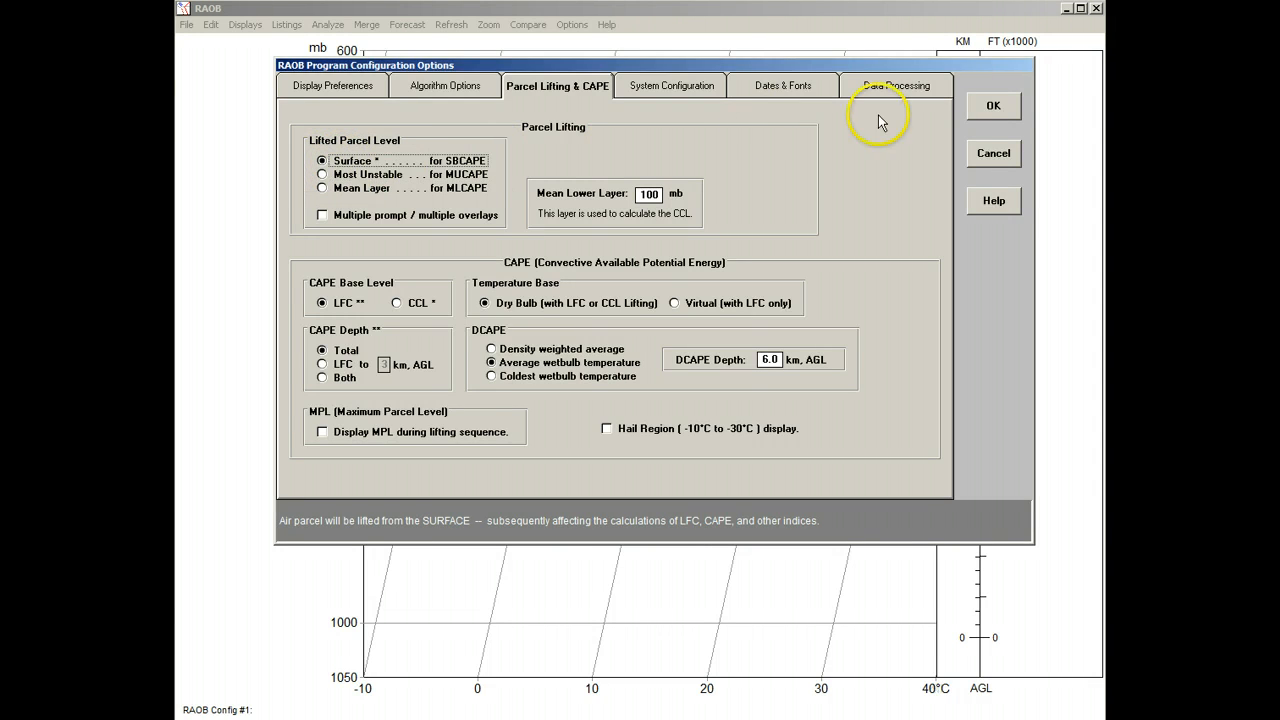
# Accept the lifting settings and load the LIFT.TXT sounding from the recent files
pyautogui.click(992, 105)
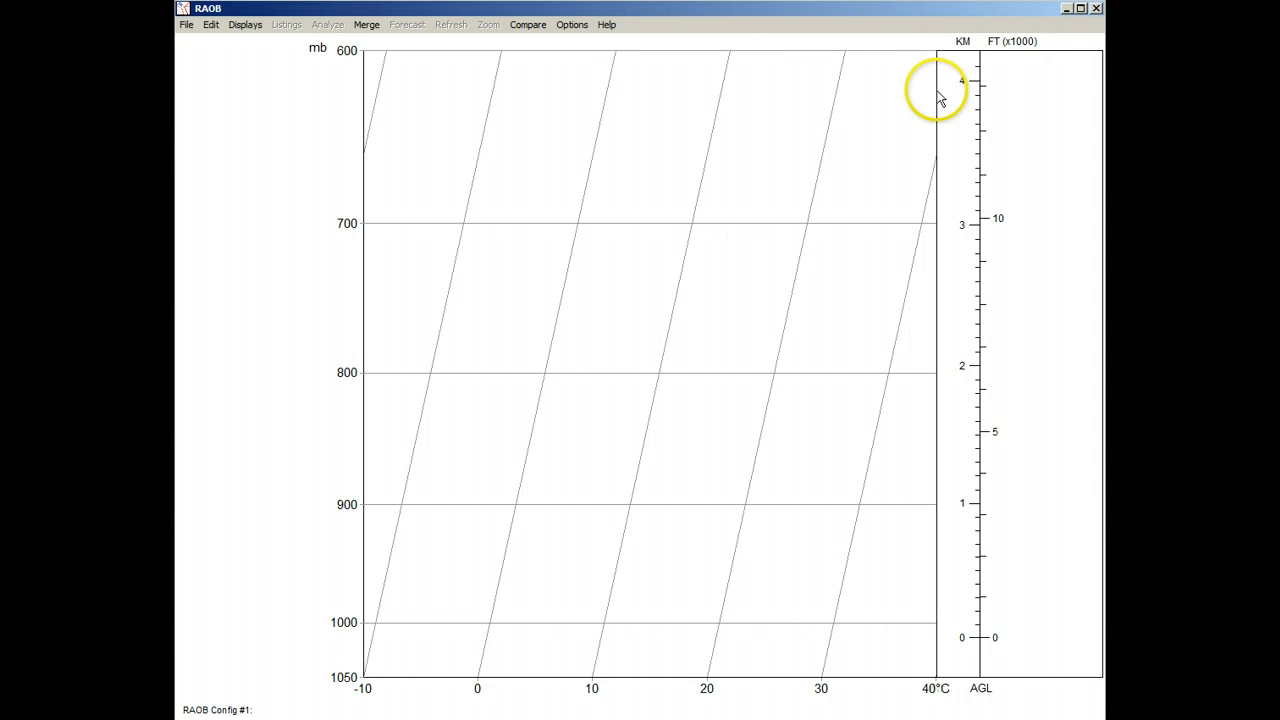
pyautogui.click(186, 24)
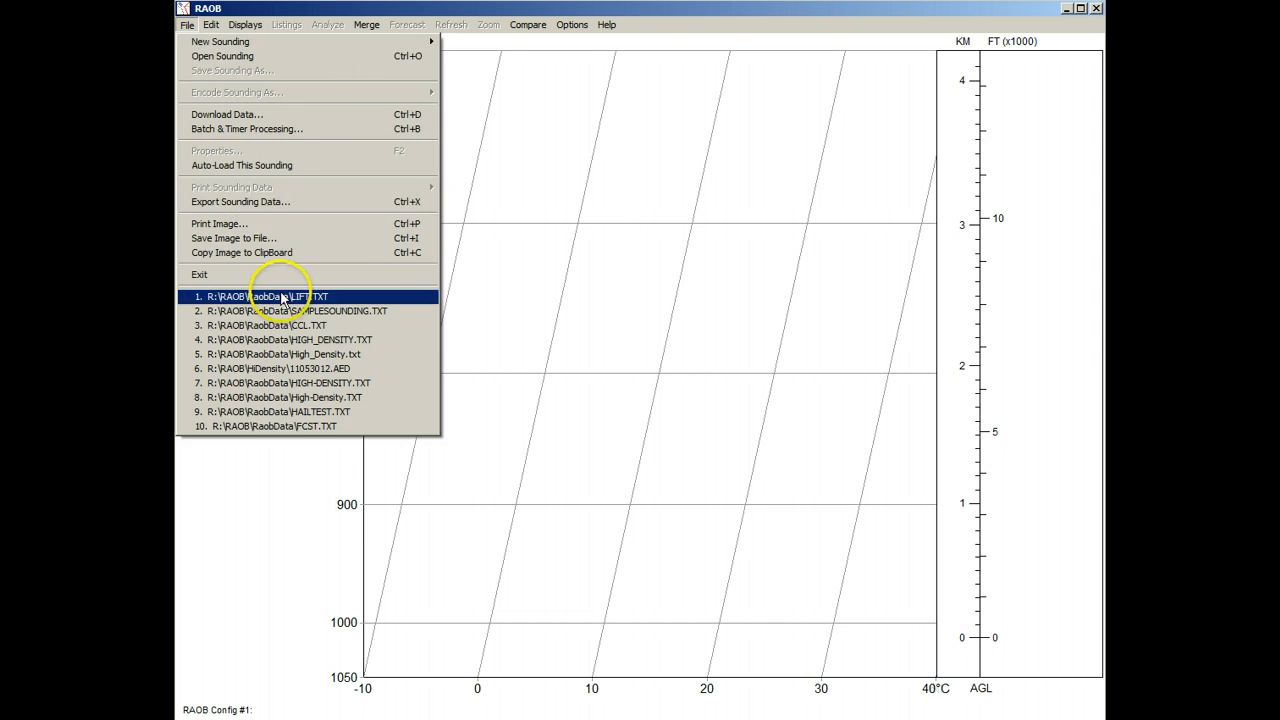
pyautogui.click(268, 296)
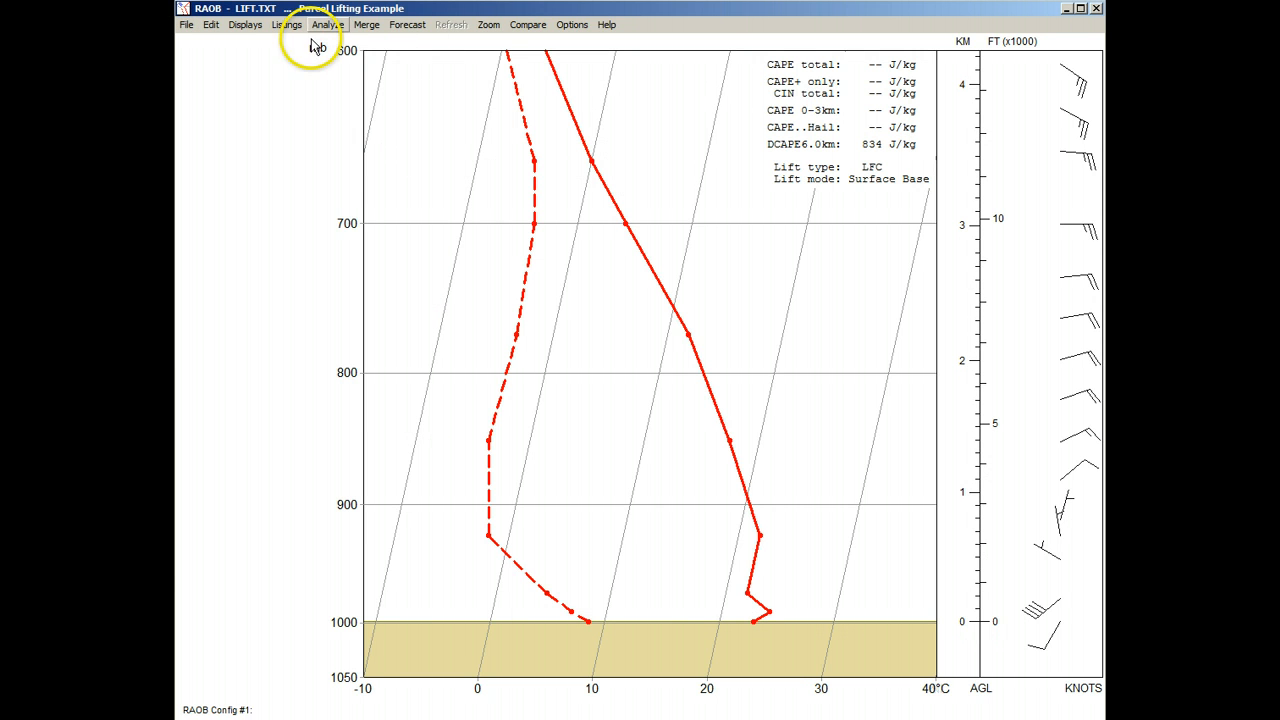
# Draw the surface-lifted parcel trace with CCL, LCL and Lift labels, and reopen lifting options
pyautogui.click(327, 24)
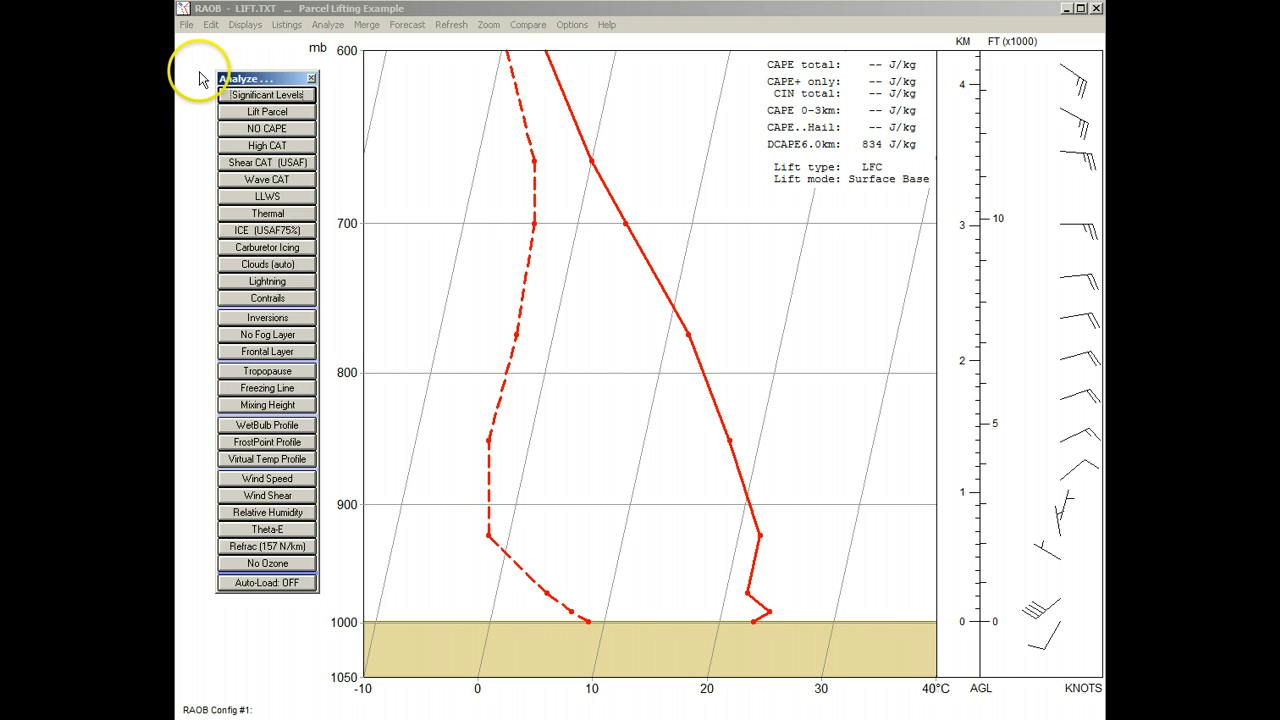
pyautogui.click(266, 111)
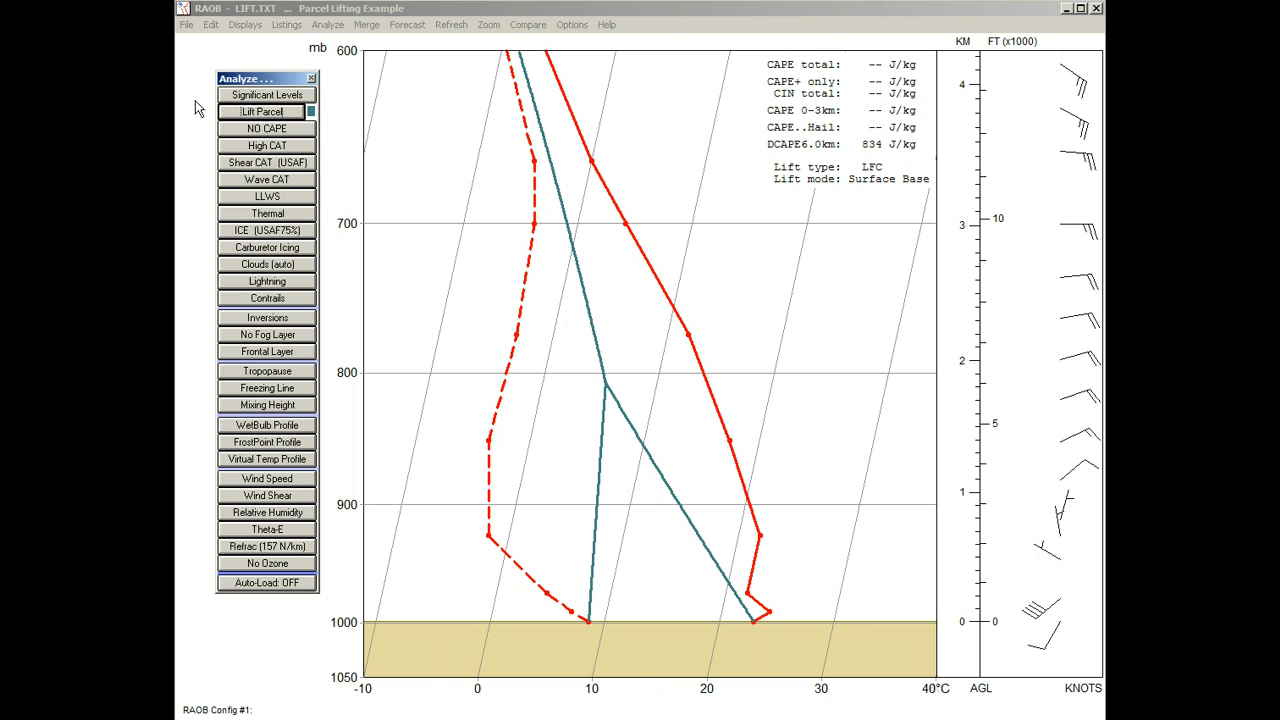
pyautogui.click(266, 94)
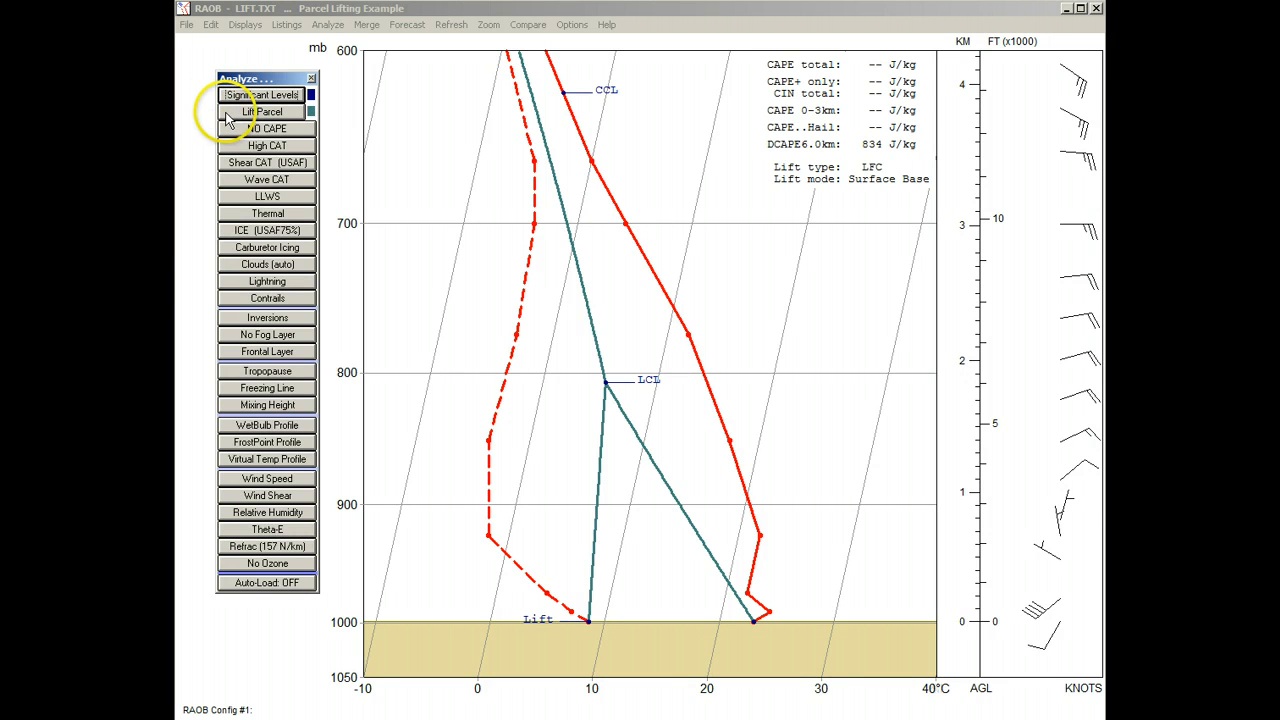
pyautogui.click(267, 111)
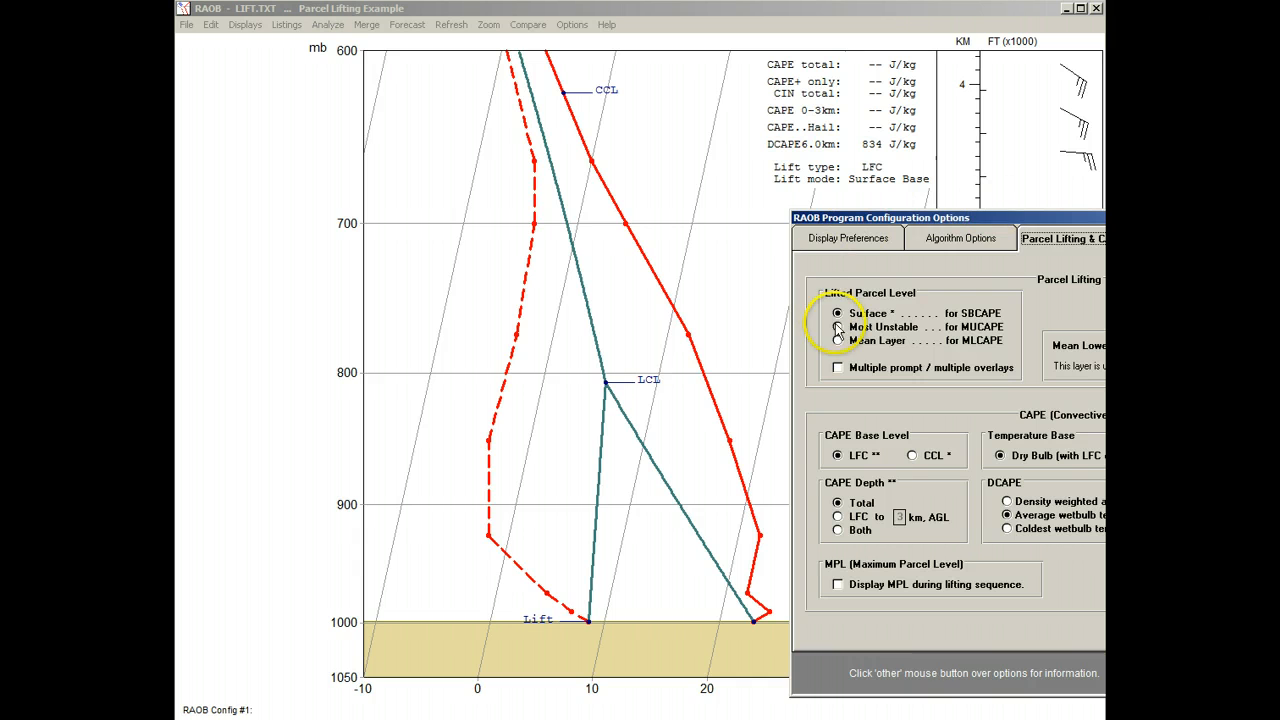
# Relift the LIFT.TXT parcel from Most Unstable and overlay the wet-bulb temperature profile
pyautogui.click(838, 327)
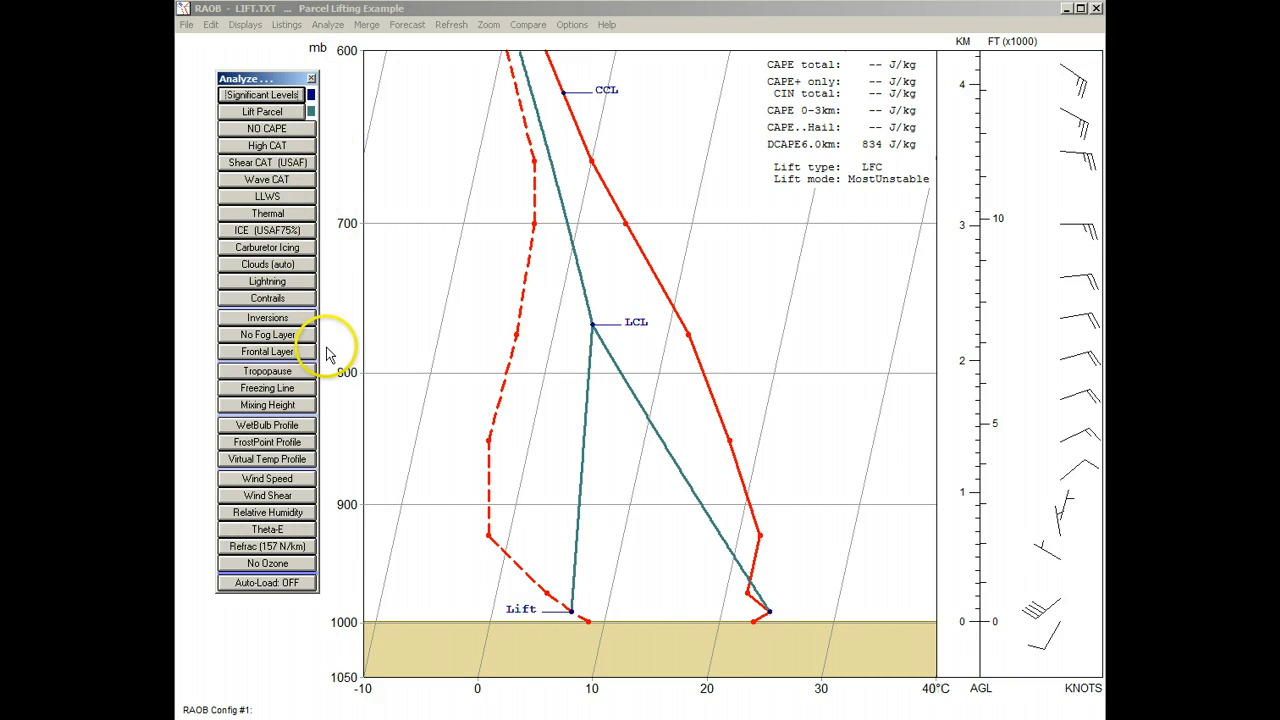
pyautogui.click(266, 425)
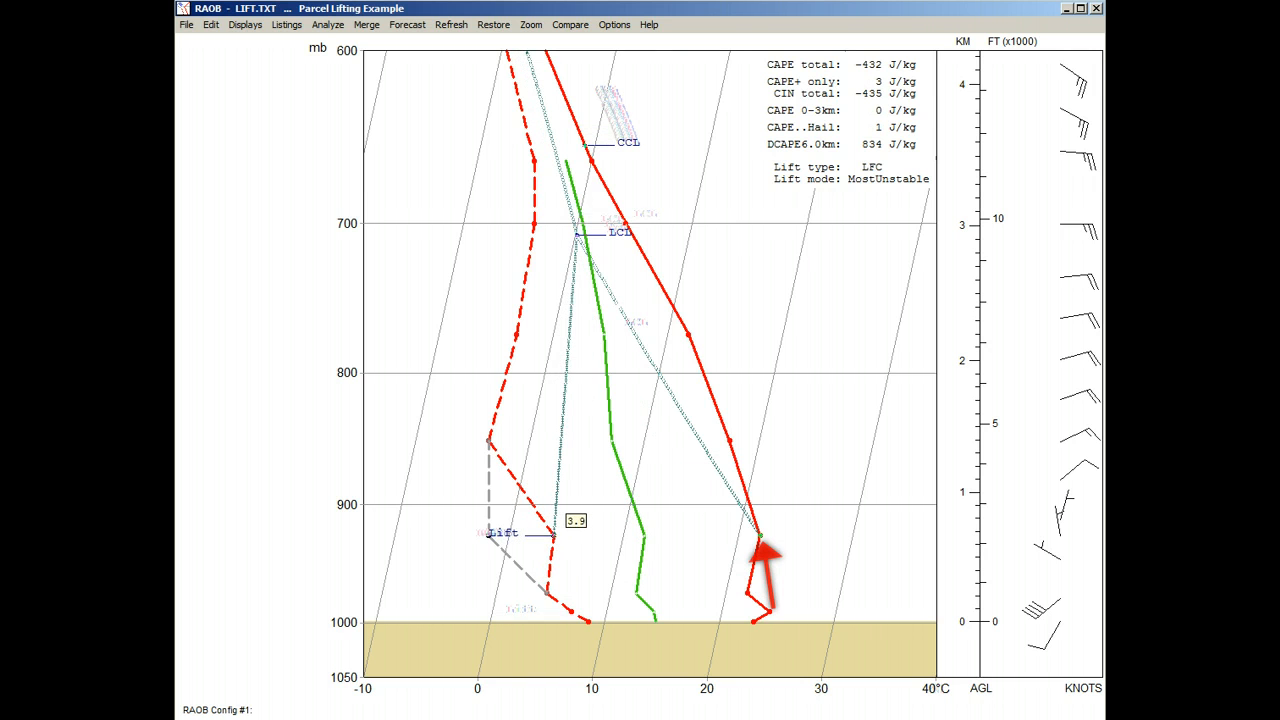
pyautogui.click(406, 24)
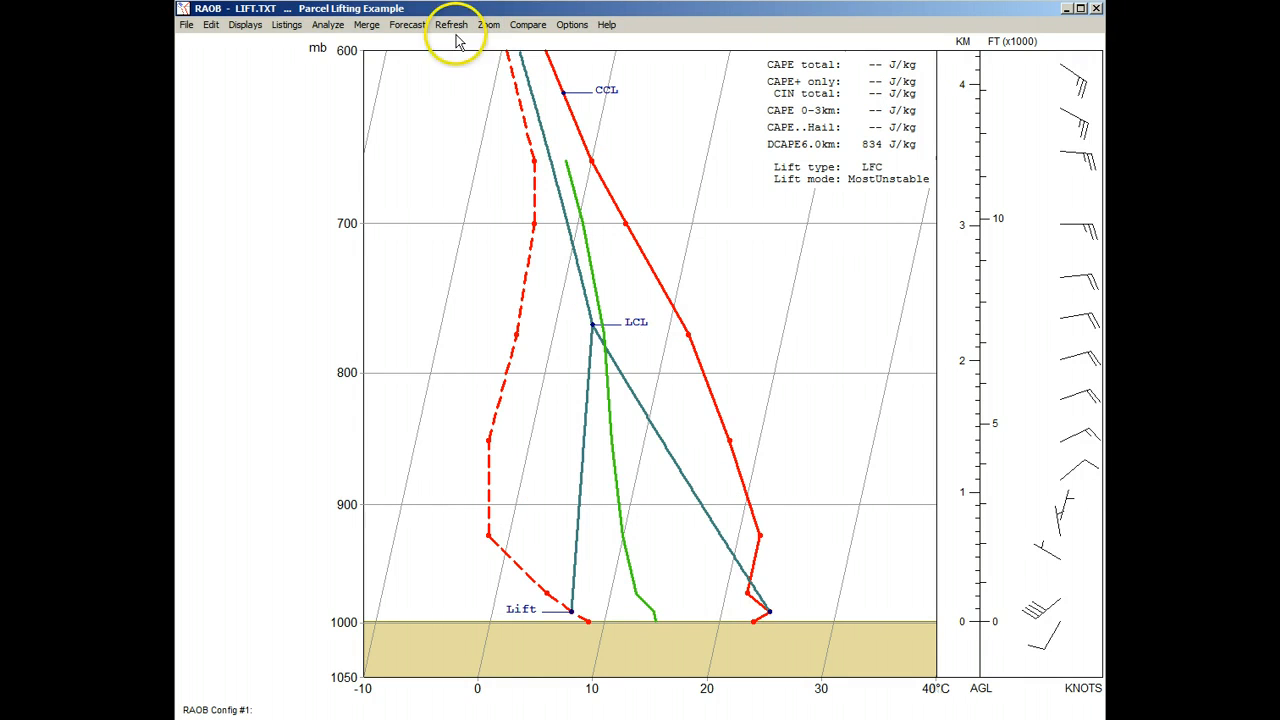
# Reopen the lifting options from Analyze and lift the LIFT.TXT parcel from Mean Layer
pyautogui.click(327, 24)
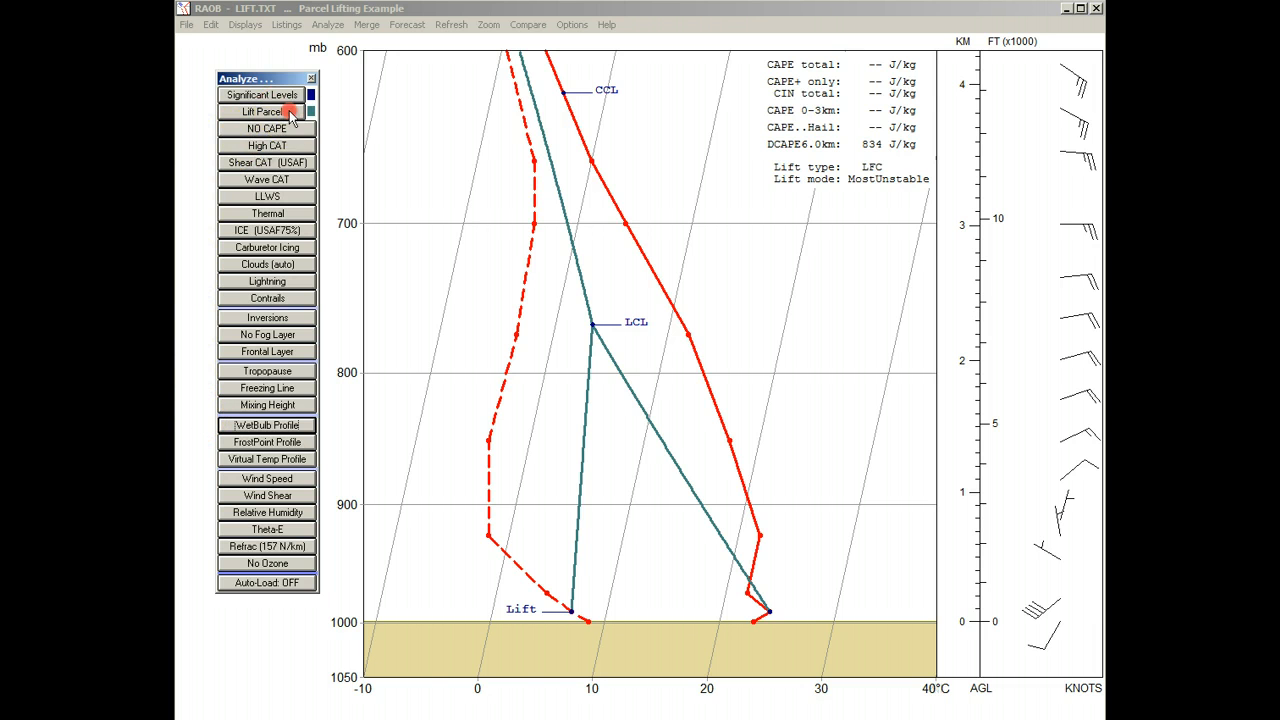
pyautogui.click(266, 111)
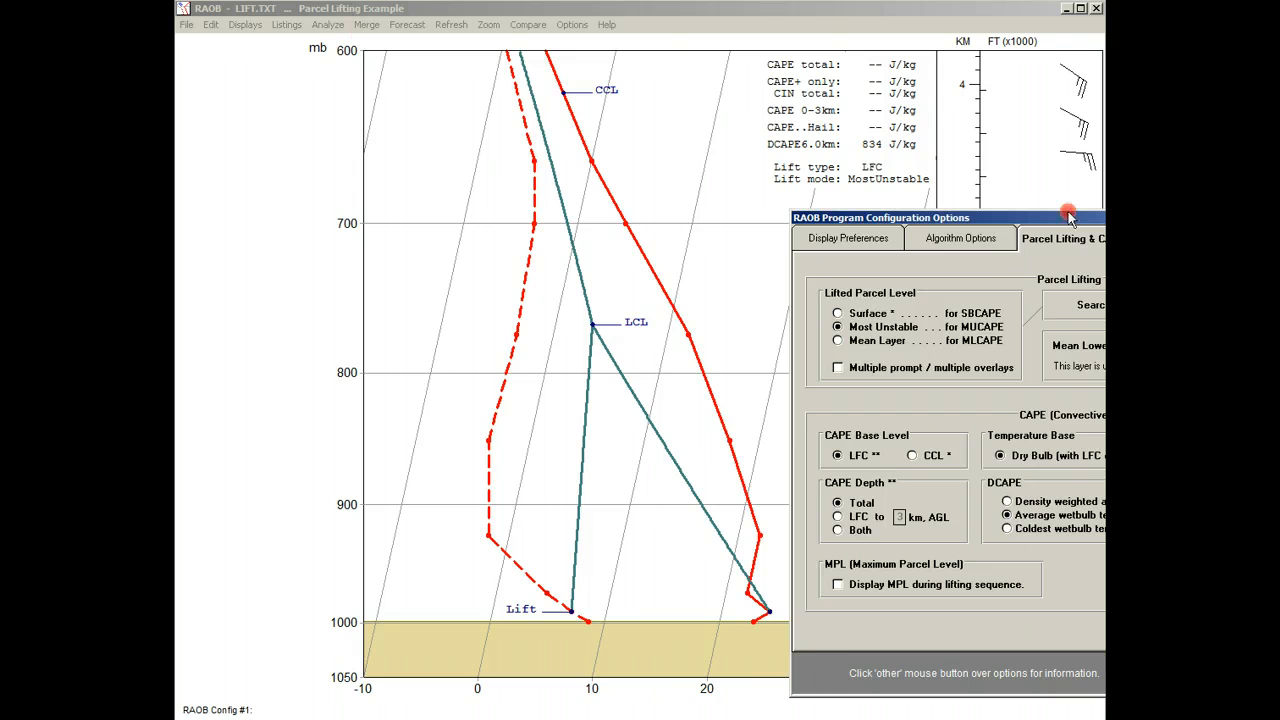
pyautogui.click(838, 340)
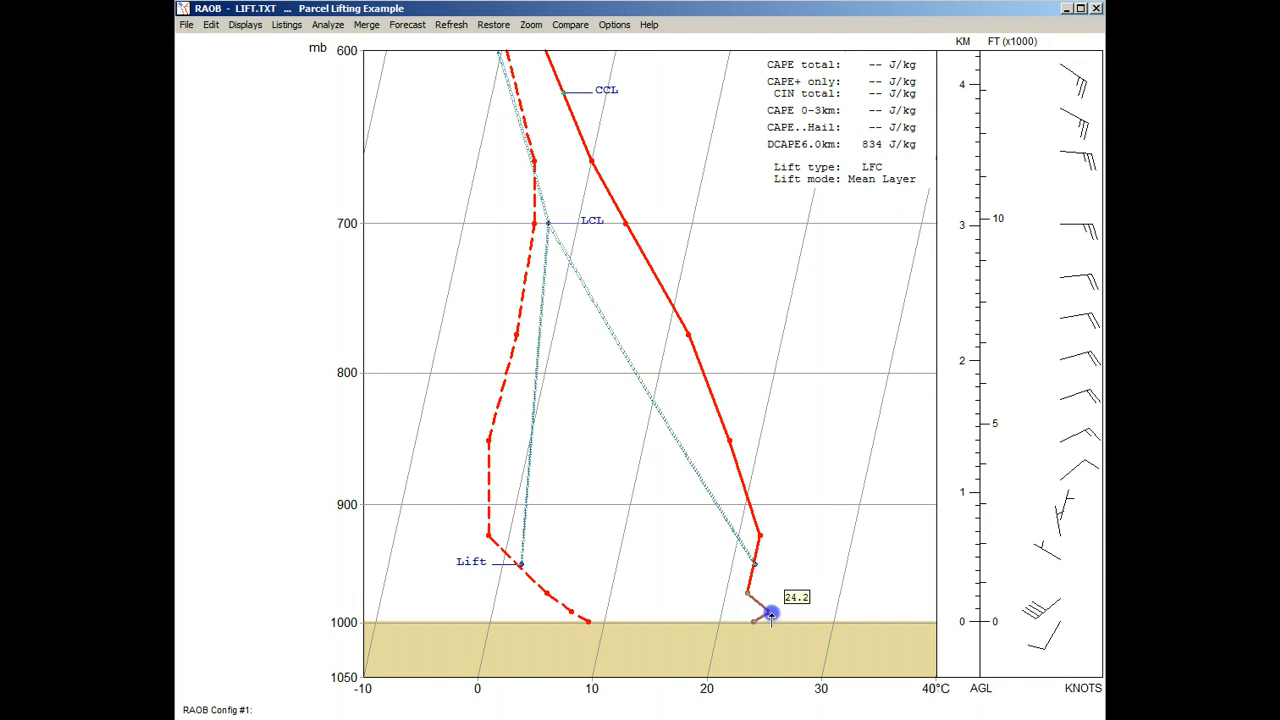
# Drag the surface temperature to about 31.9 and back, then refresh to remove the parcel trace
pyautogui.moveTo(770, 613); pyautogui.dragTo(865, 613)
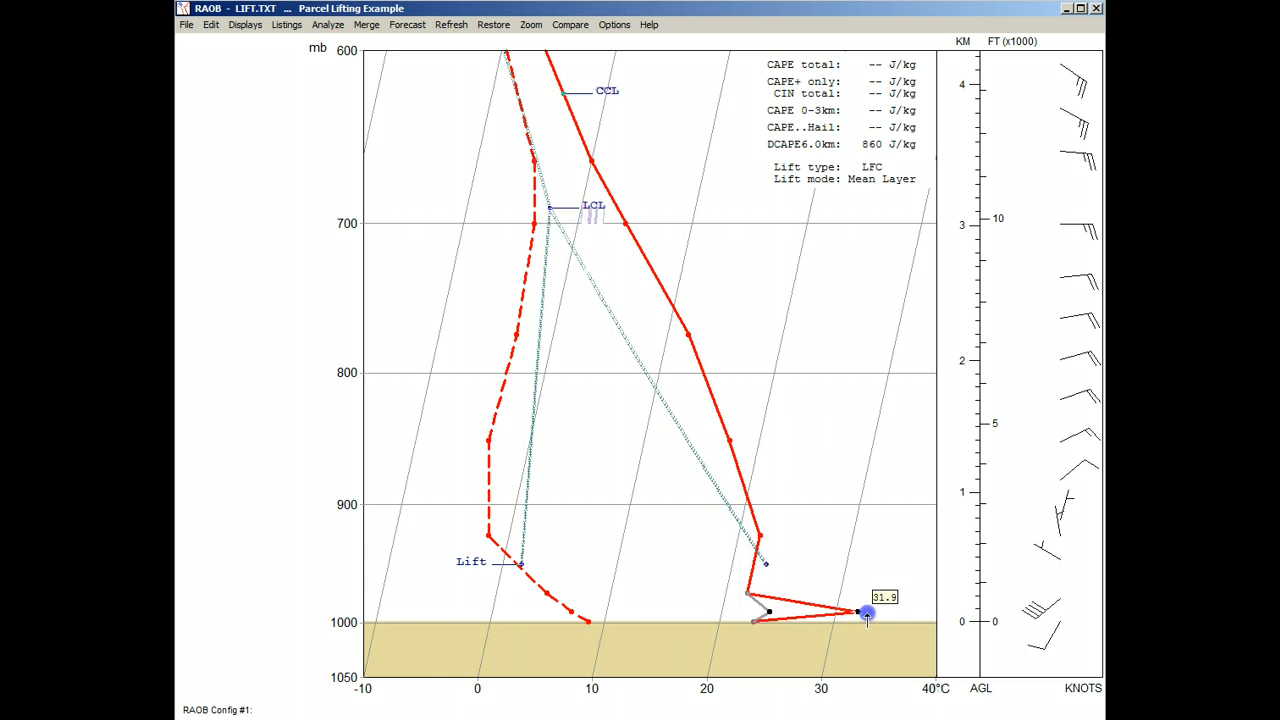
pyautogui.moveTo(867, 613); pyautogui.dragTo(905, 618)
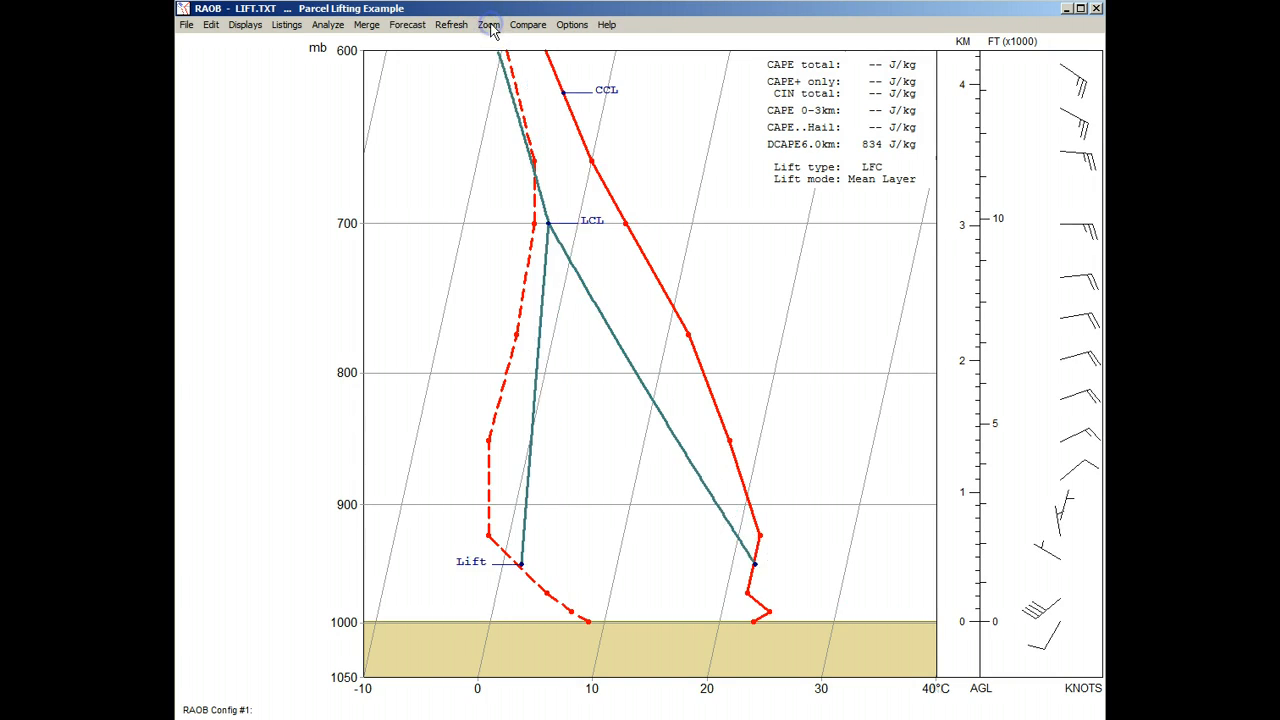
pyautogui.click(451, 25)
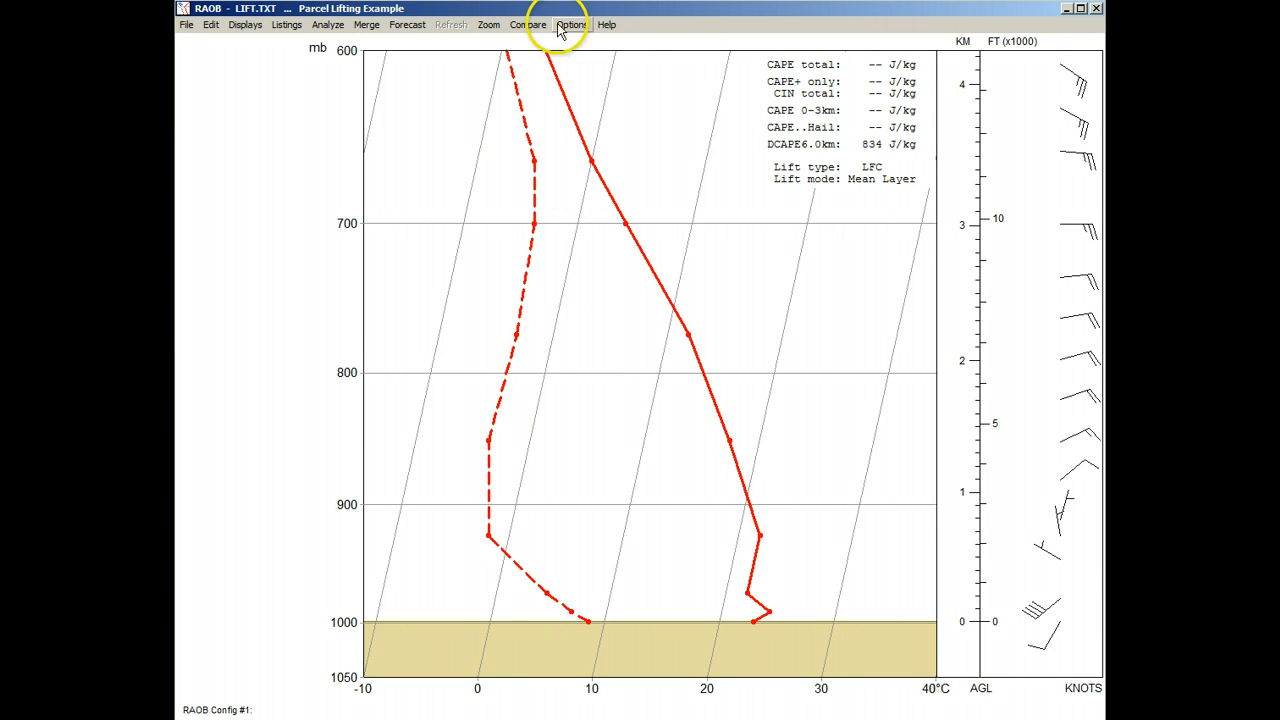
# Confirm LFC as the CAPE base level in Parcel Lifting & CAPE options and close them
pyautogui.click(571, 24)
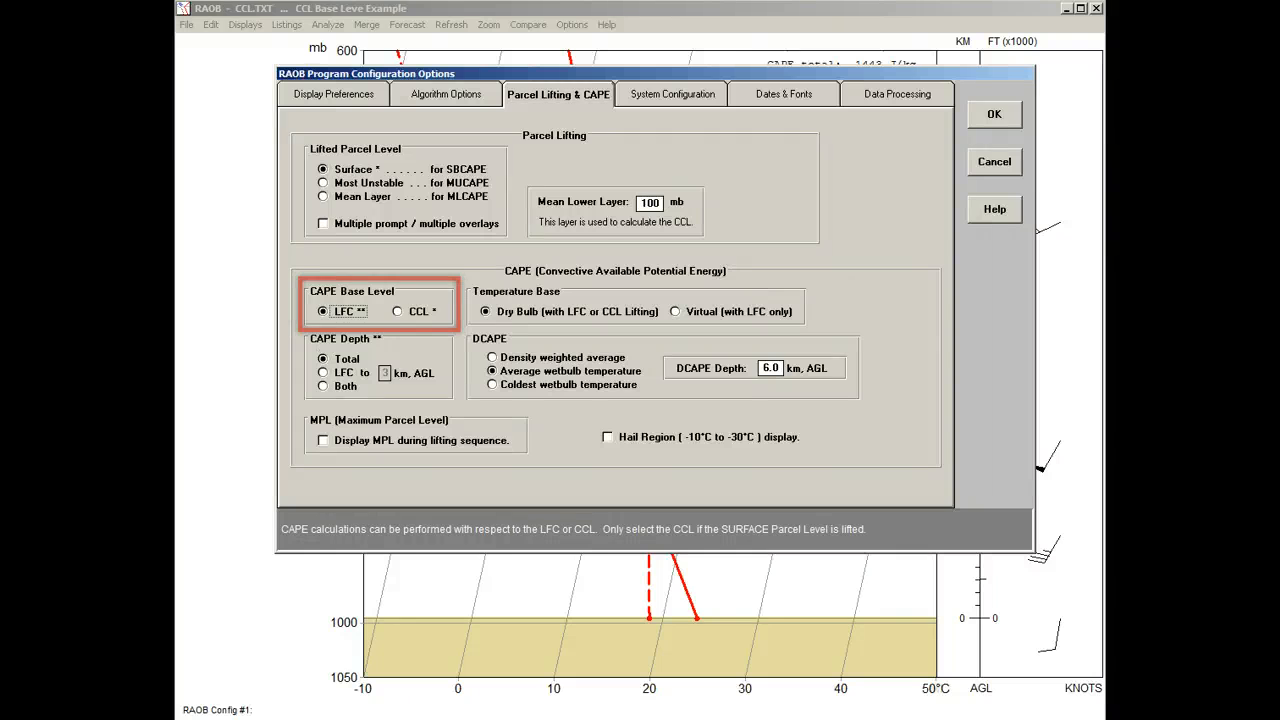
pyautogui.click(993, 113)
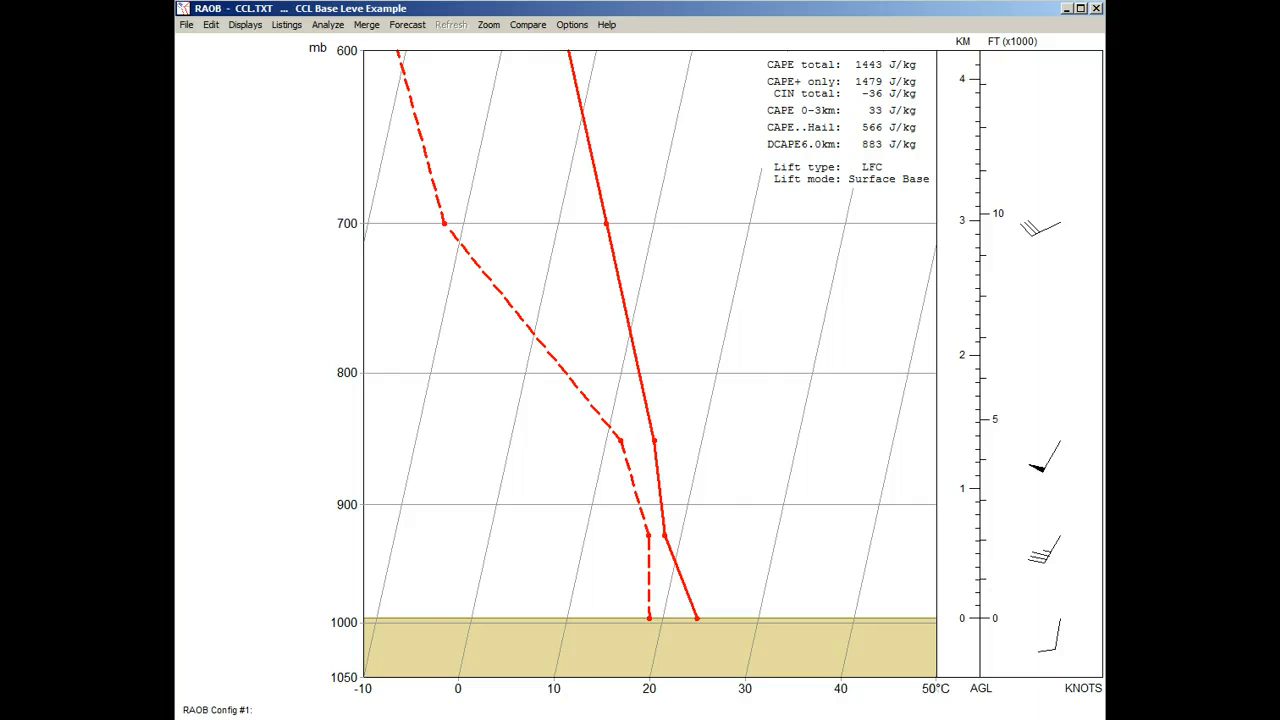
# Label Lift, LCL, CCL and LFC, shade CAPE areas on CCL.TXT, and reopen lifting options
pyautogui.click(327, 24)
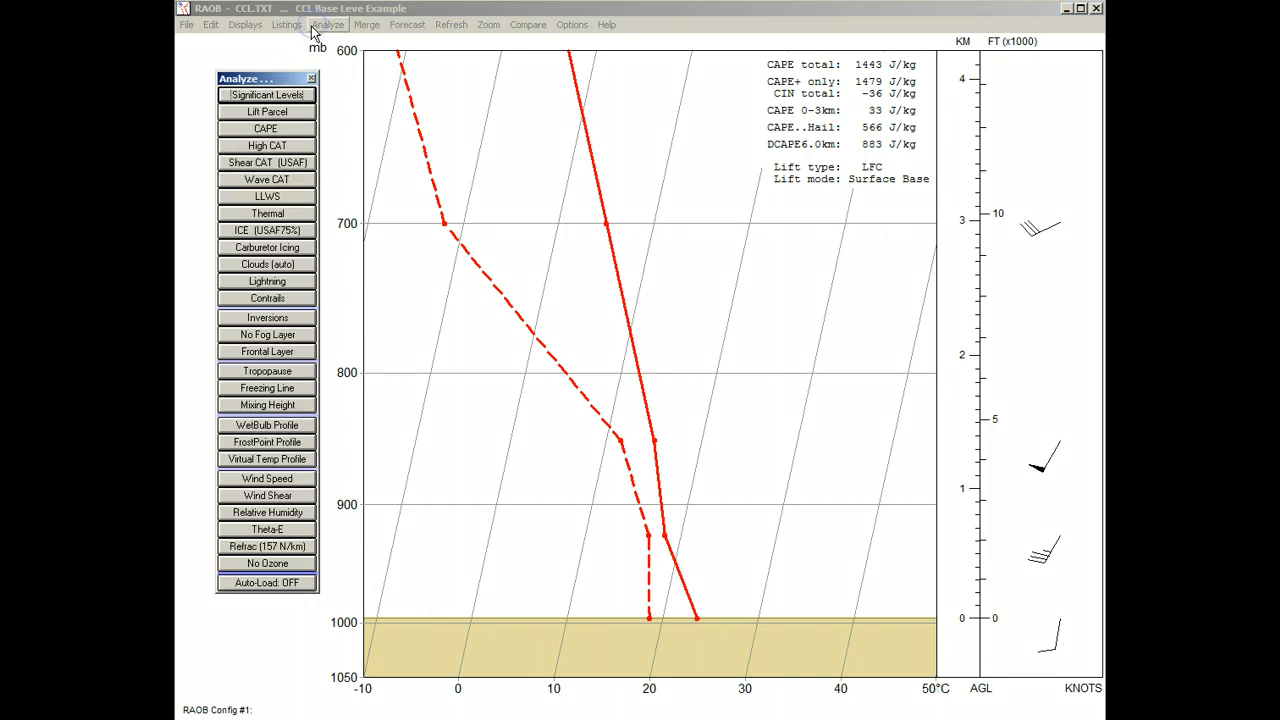
pyautogui.click(266, 94)
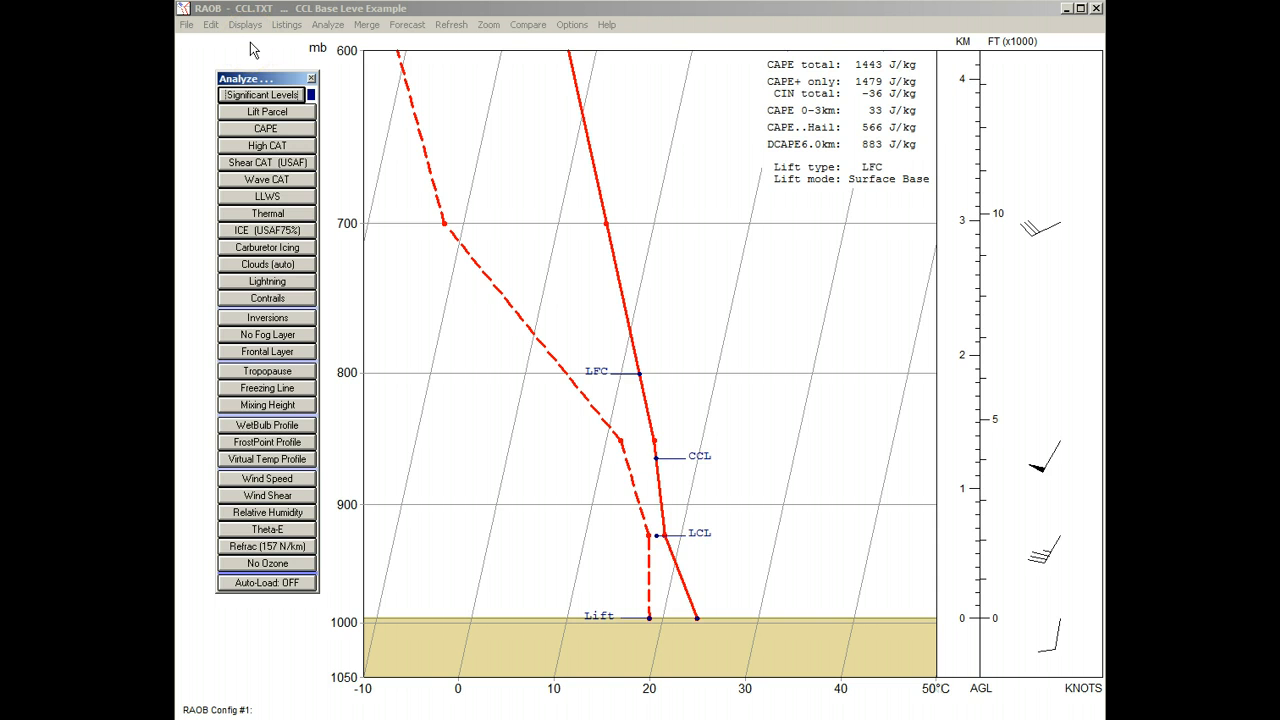
pyautogui.click(266, 128)
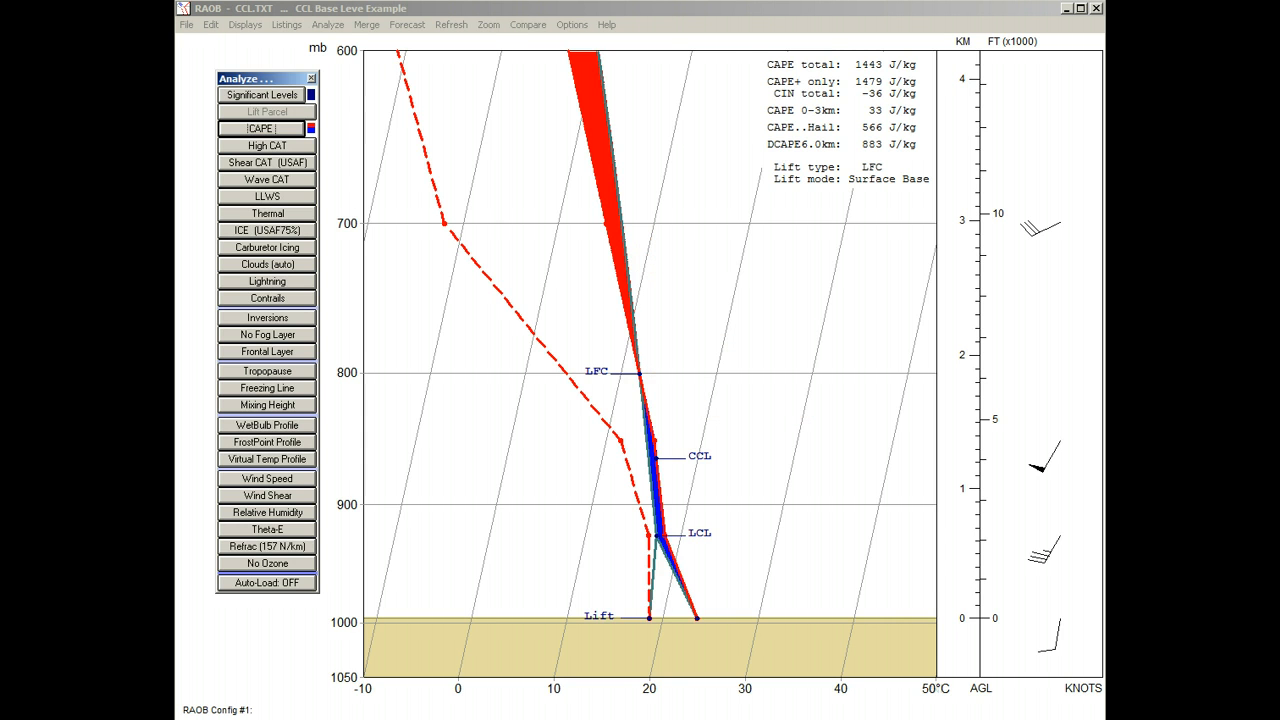
pyautogui.moveTo(196, 70)
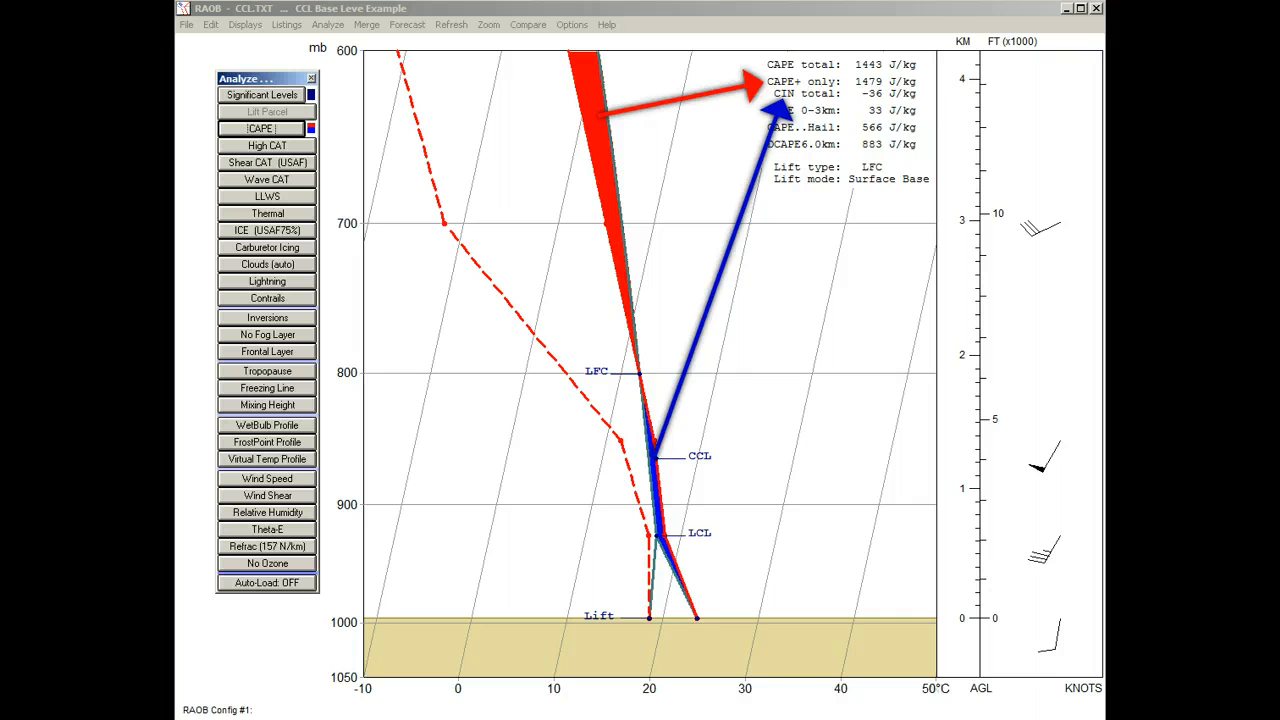
pyautogui.click(840, 64)
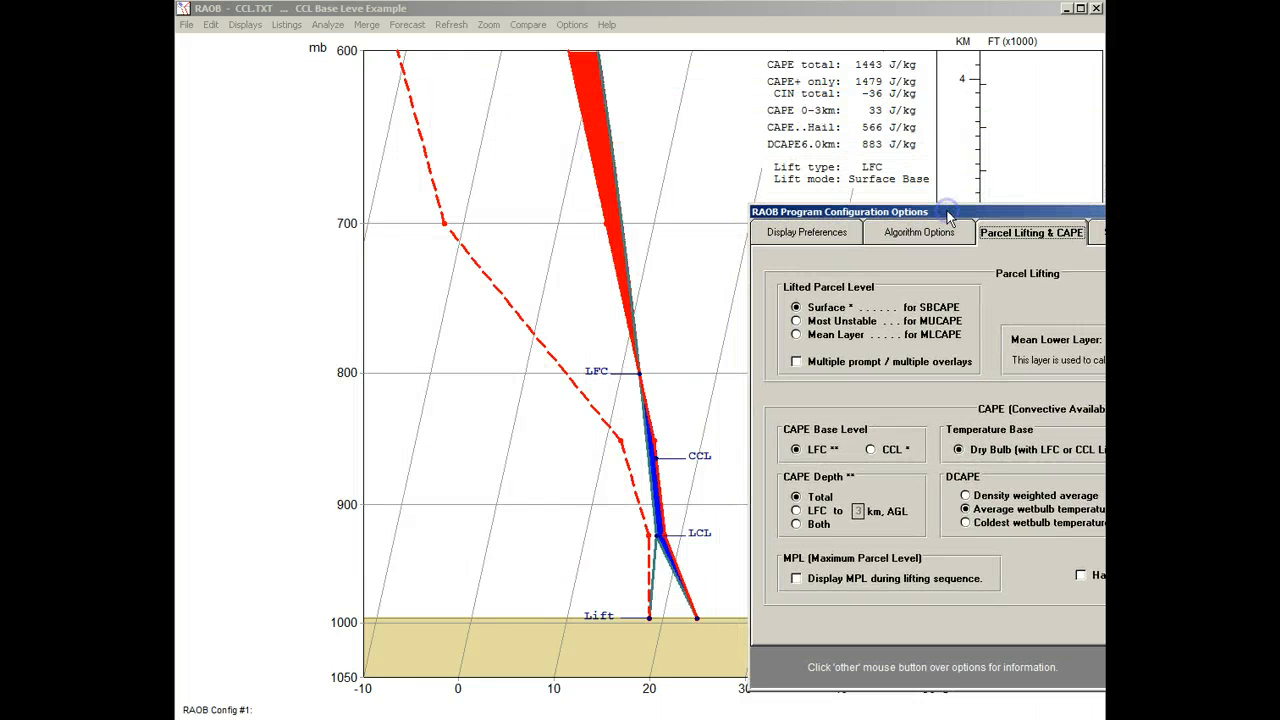
# Change the CAPE base level, clear the chart, and lift the parcel from Mean Layer
pyautogui.click(870, 449)
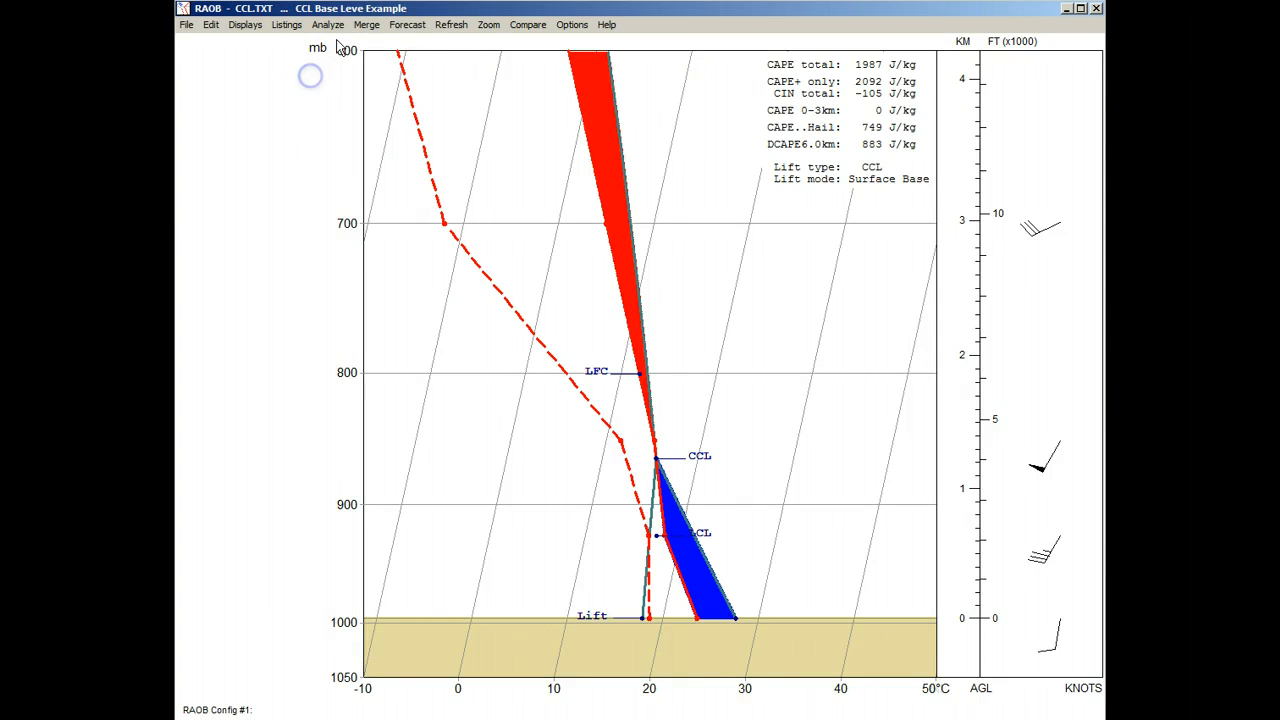
pyautogui.click(451, 24)
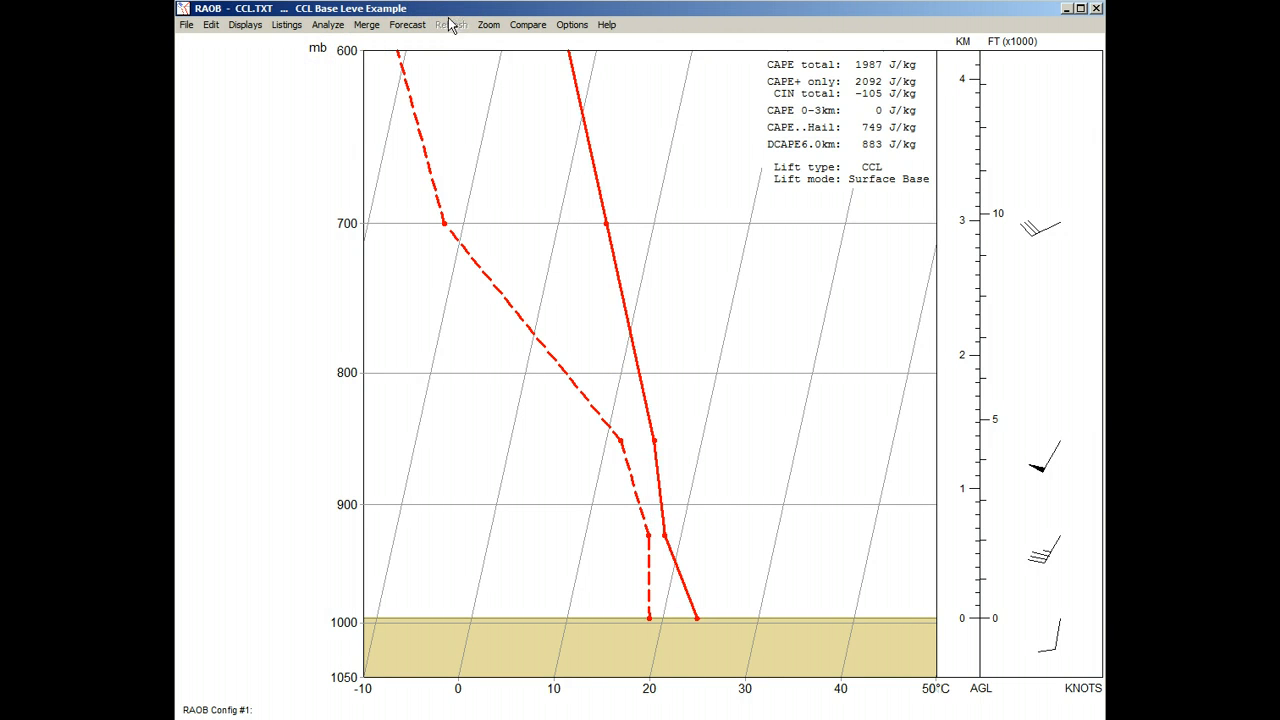
pyautogui.click(571, 24)
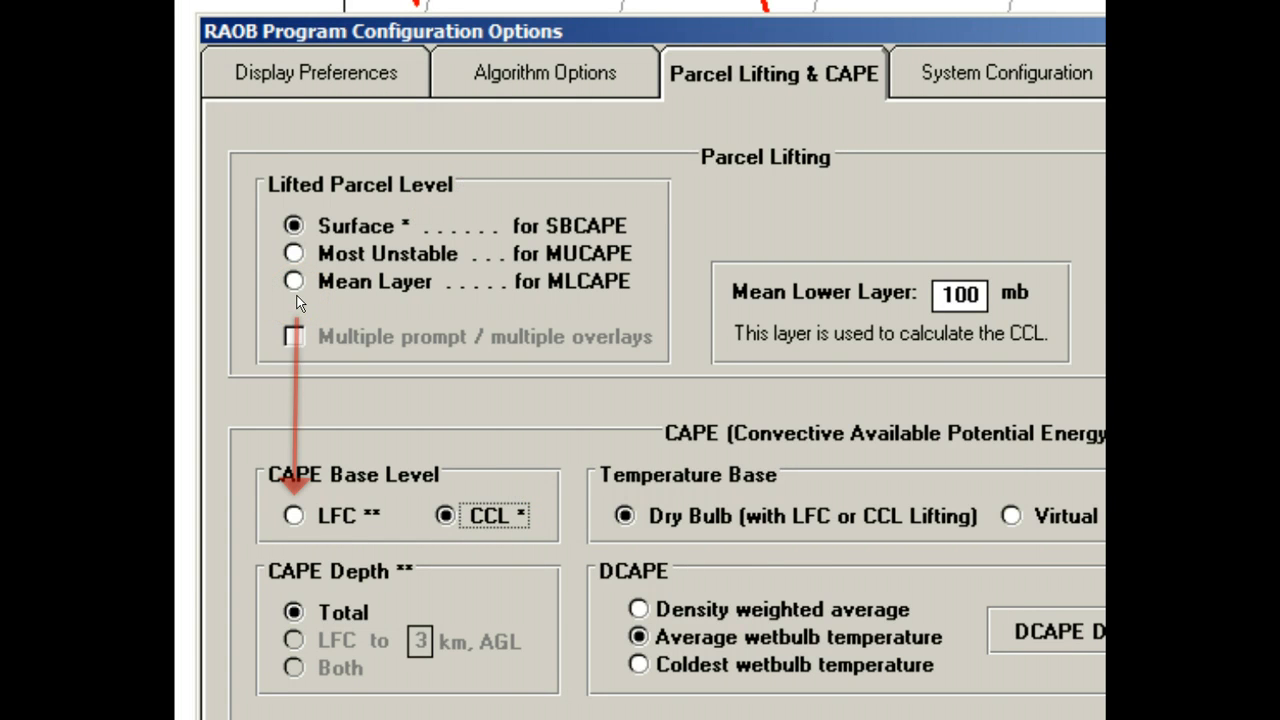
pyautogui.click(294, 281)
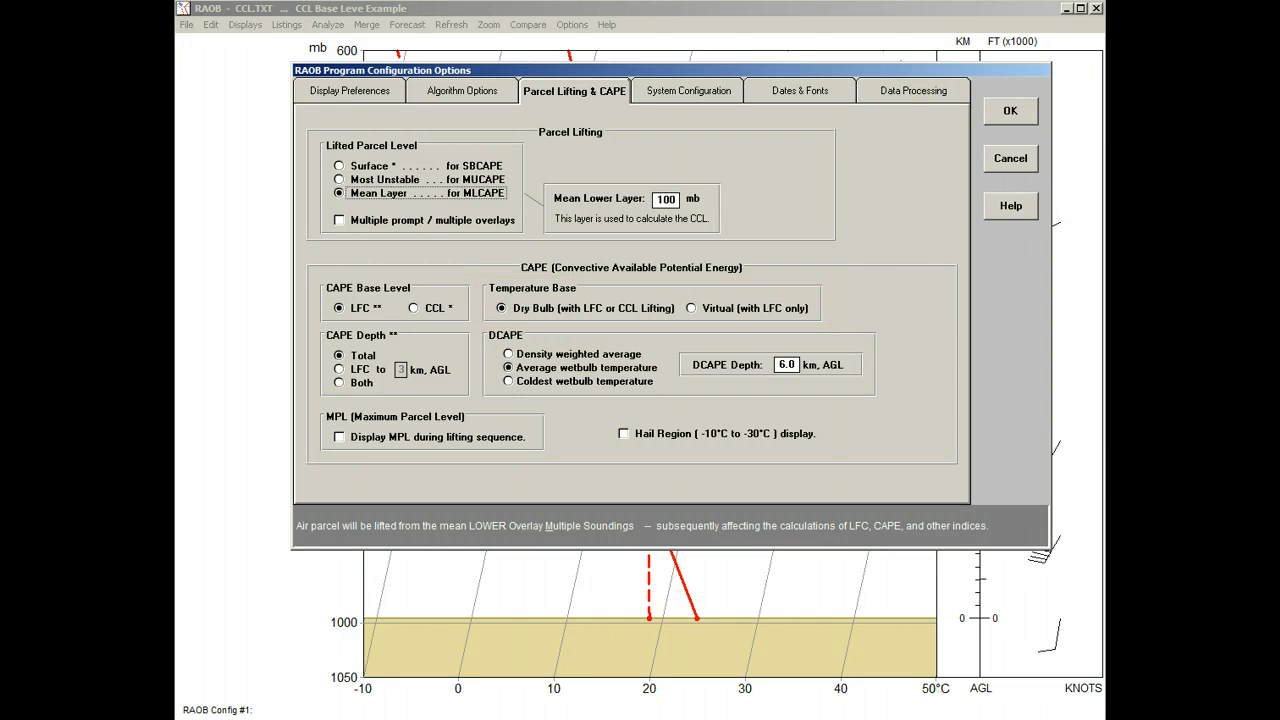
pyautogui.click(690, 308)
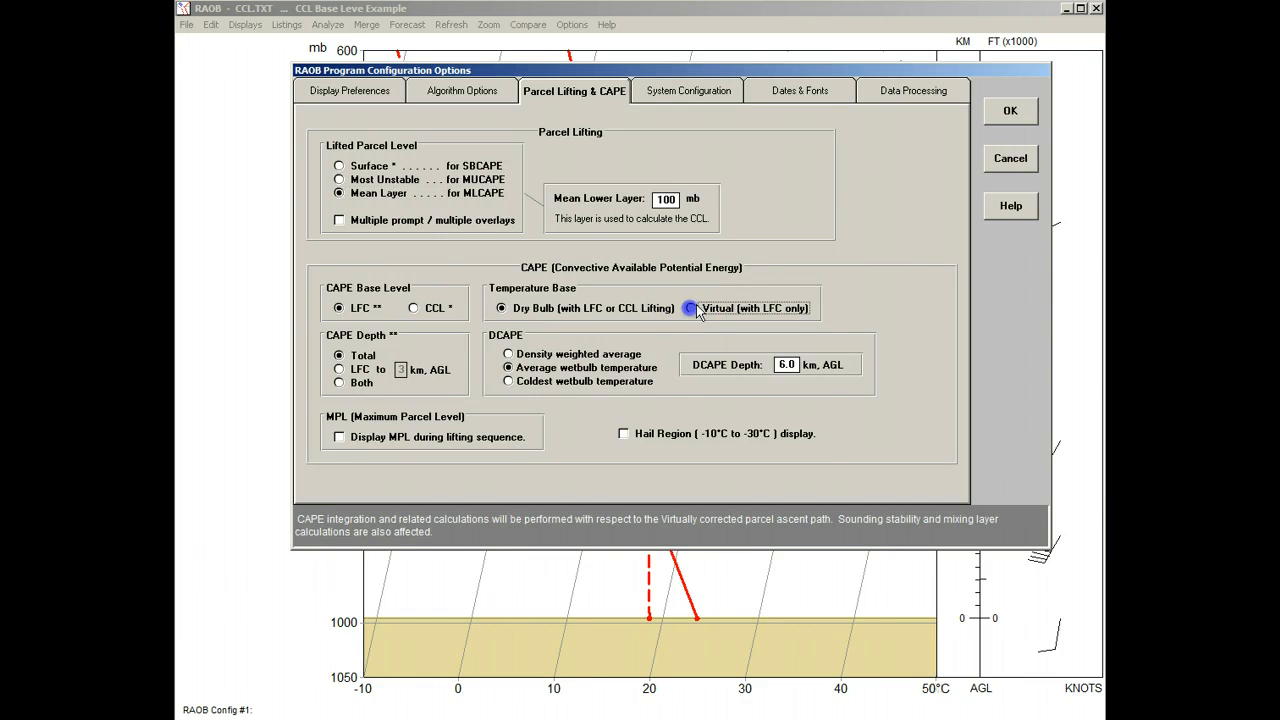
pyautogui.click(1009, 110)
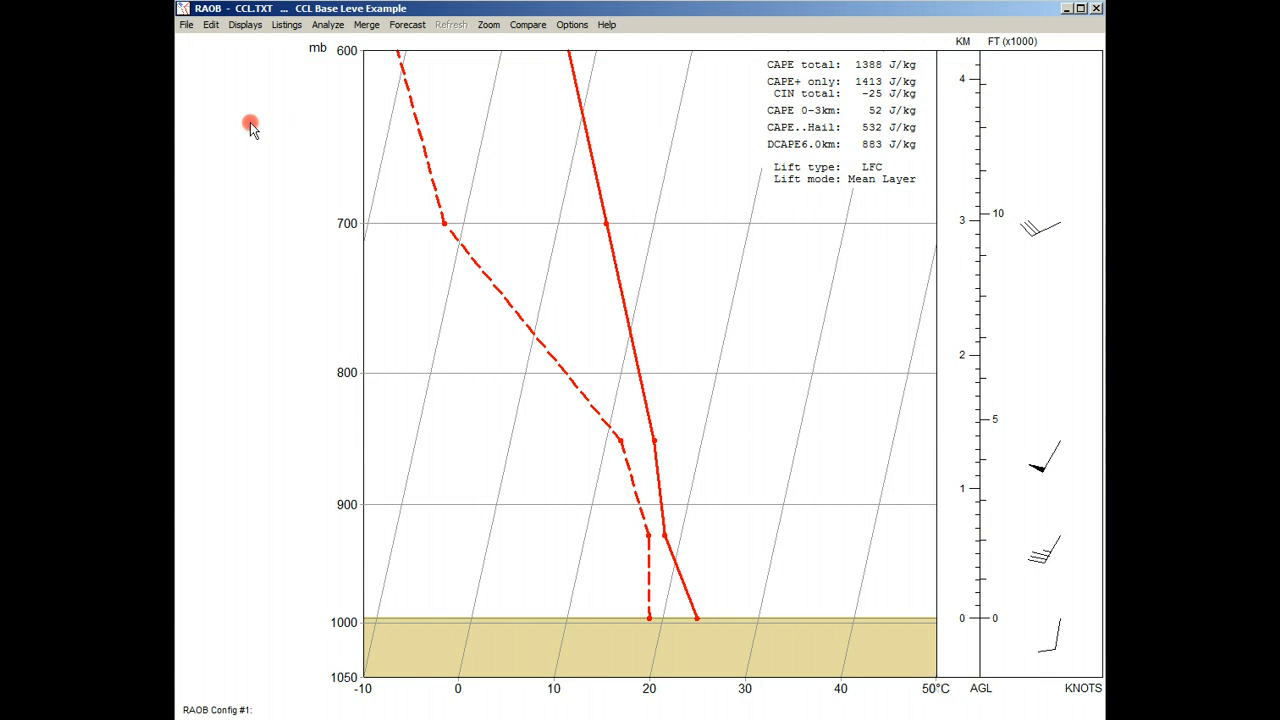
# Overlay the virtual temperature profile, significant levels, lifted parcel trace and CAPE shading
pyautogui.click(327, 25)
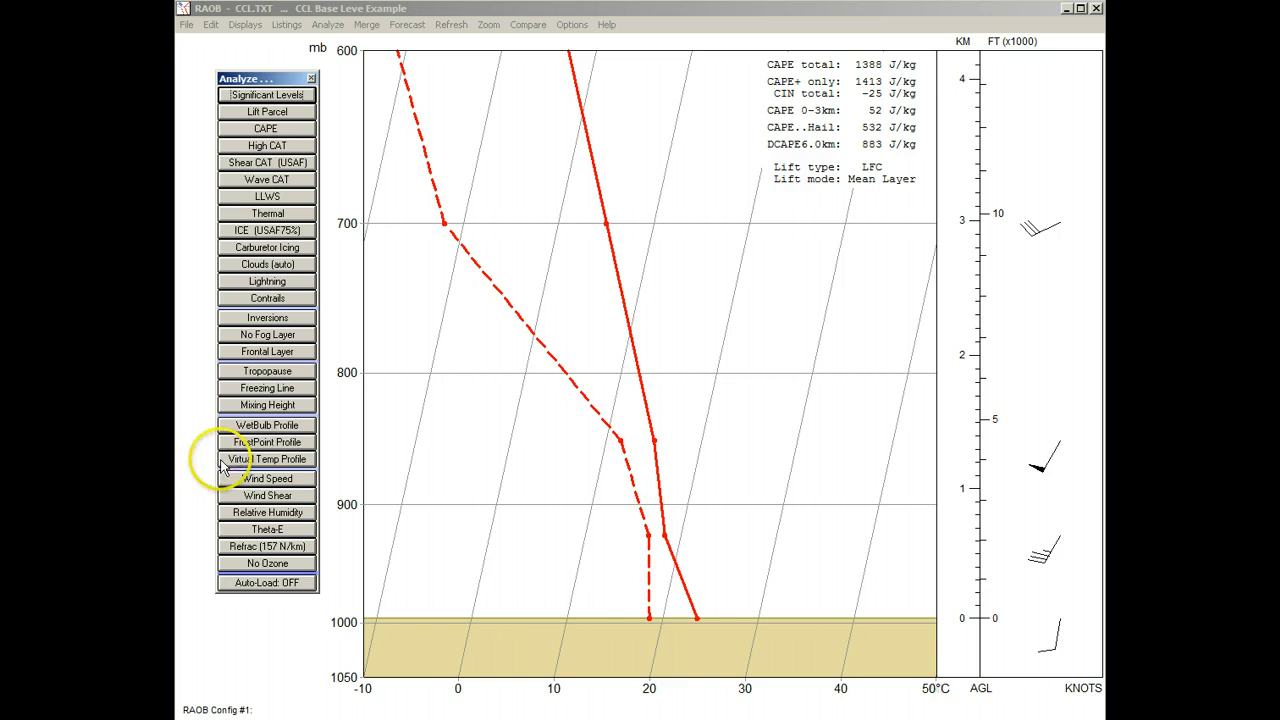
pyautogui.click(266, 459)
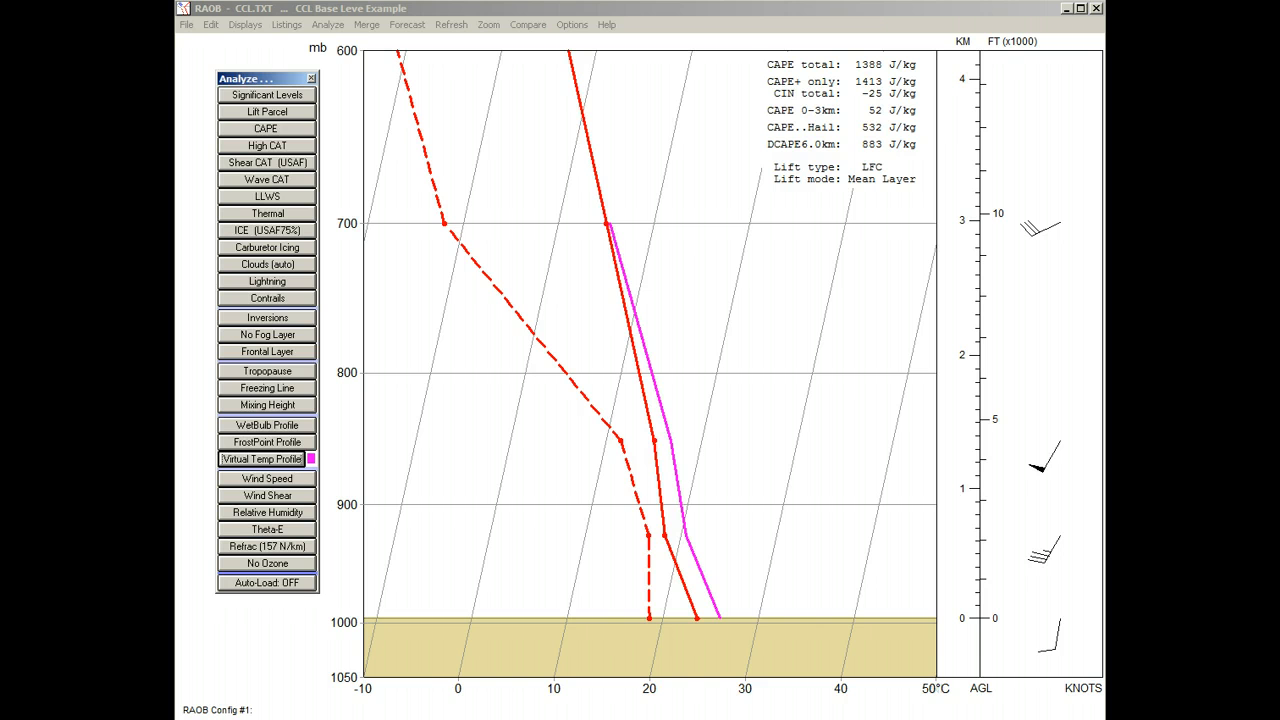
pyautogui.click(266, 94)
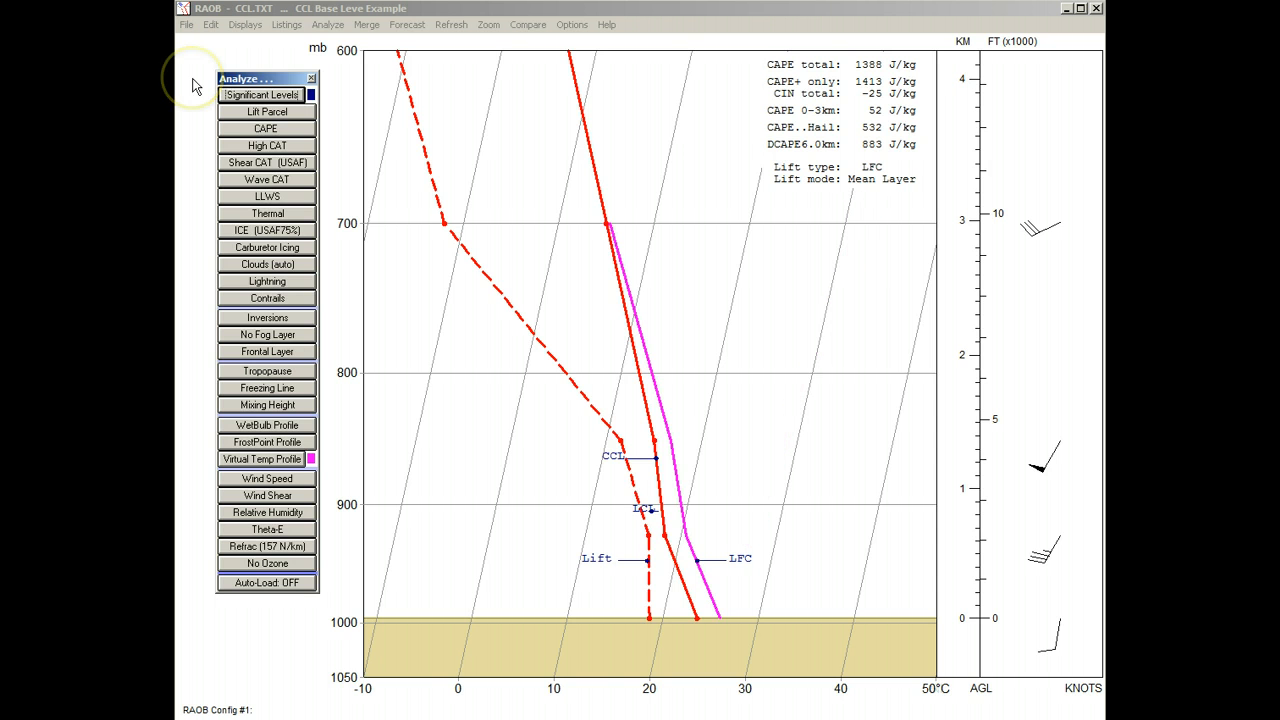
pyautogui.moveTo(213, 110)
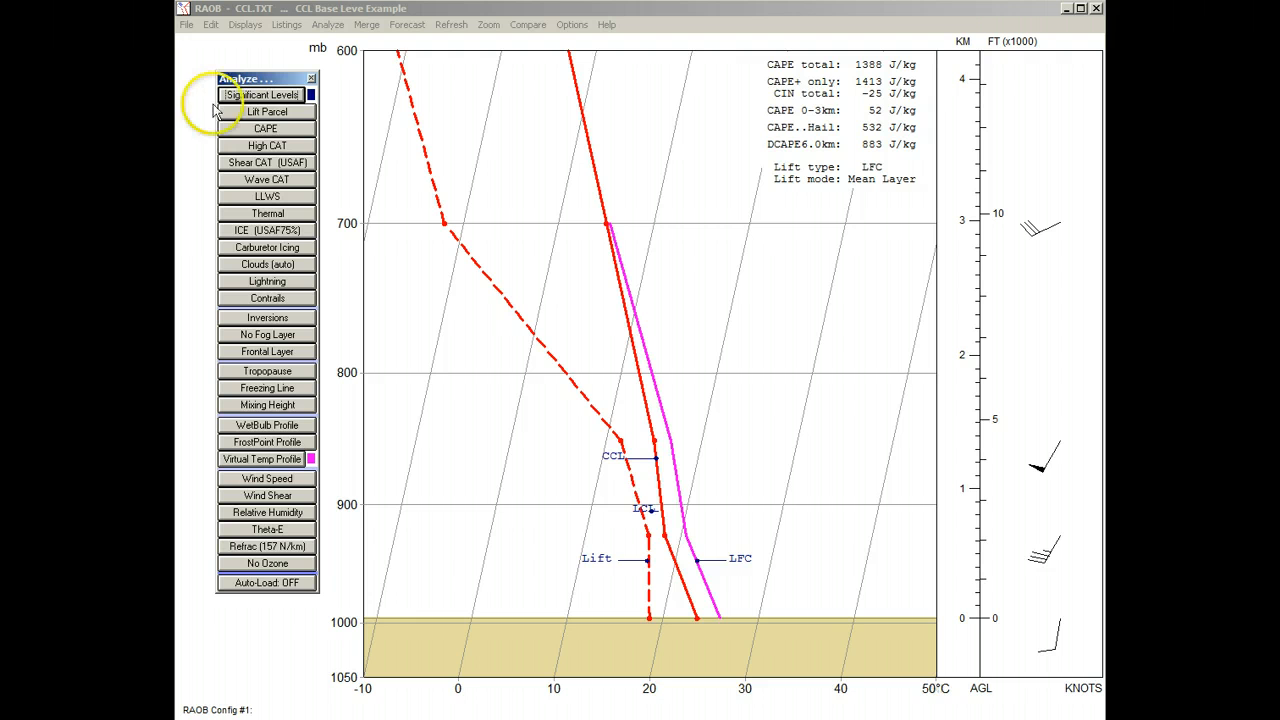
pyautogui.click(266, 111)
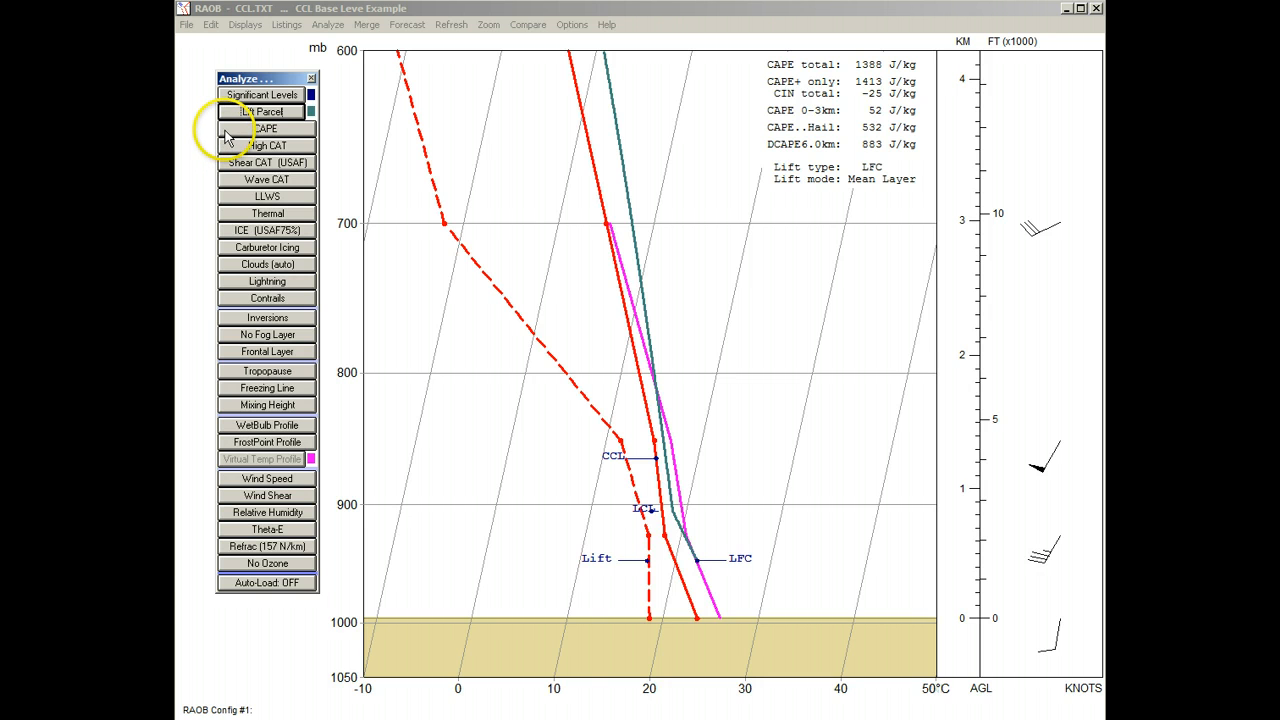
pyautogui.click(266, 128)
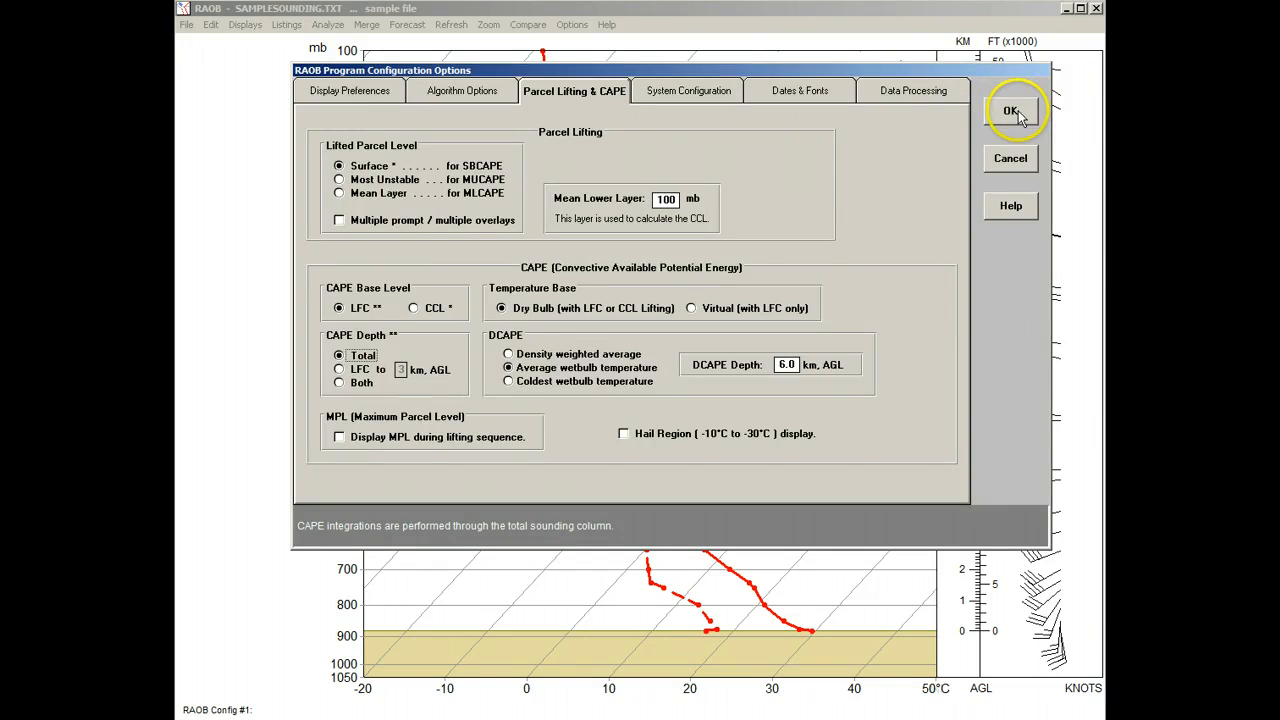
# Apply Surface lifting, LFC-based CAPE and Total depth, showing 2827 J/kg CAPE
pyautogui.click(1010, 110)
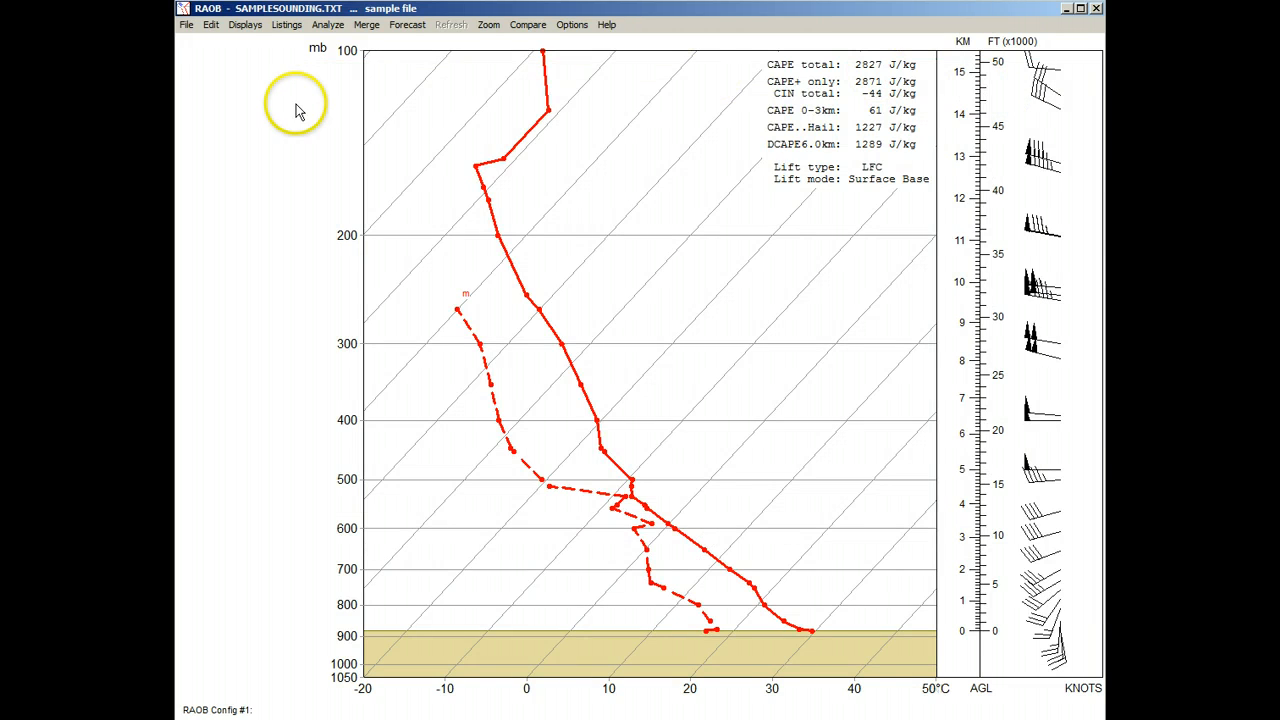
# Shade the surface-based parcel's positive CAPE and negative CIN areas from the Analyze panel
pyautogui.click(327, 24)
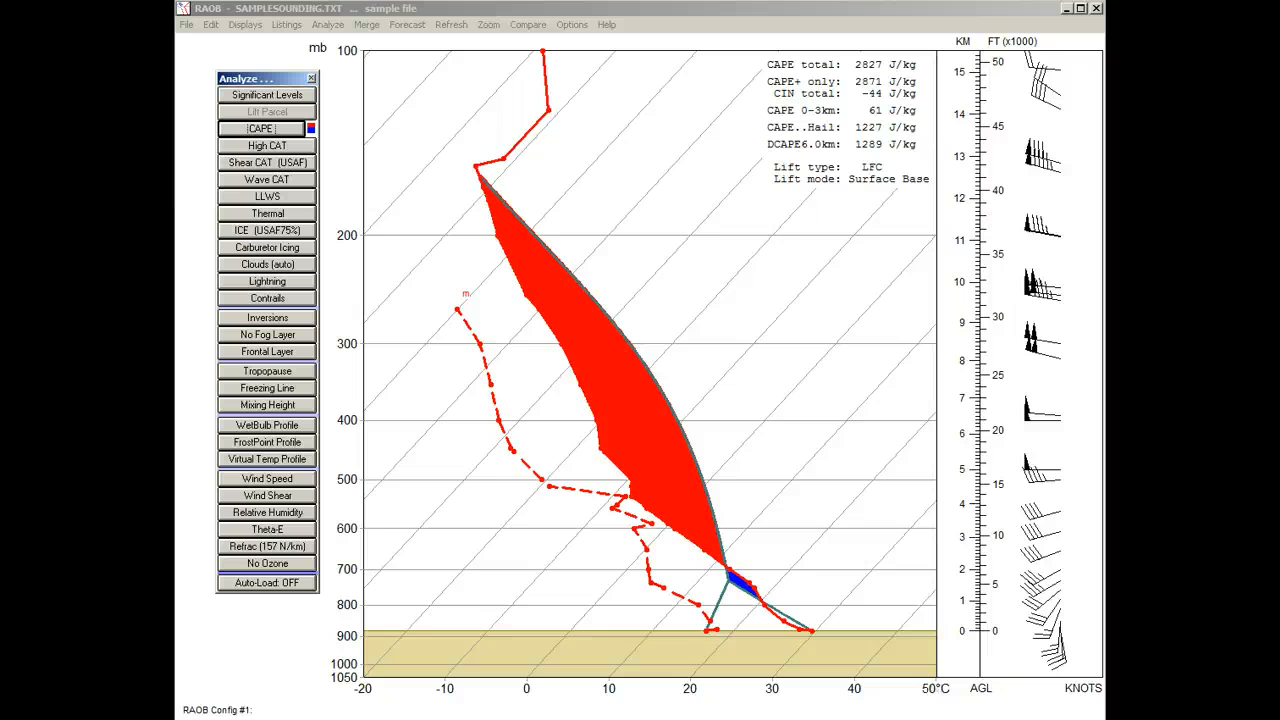
pyautogui.click(267, 94)
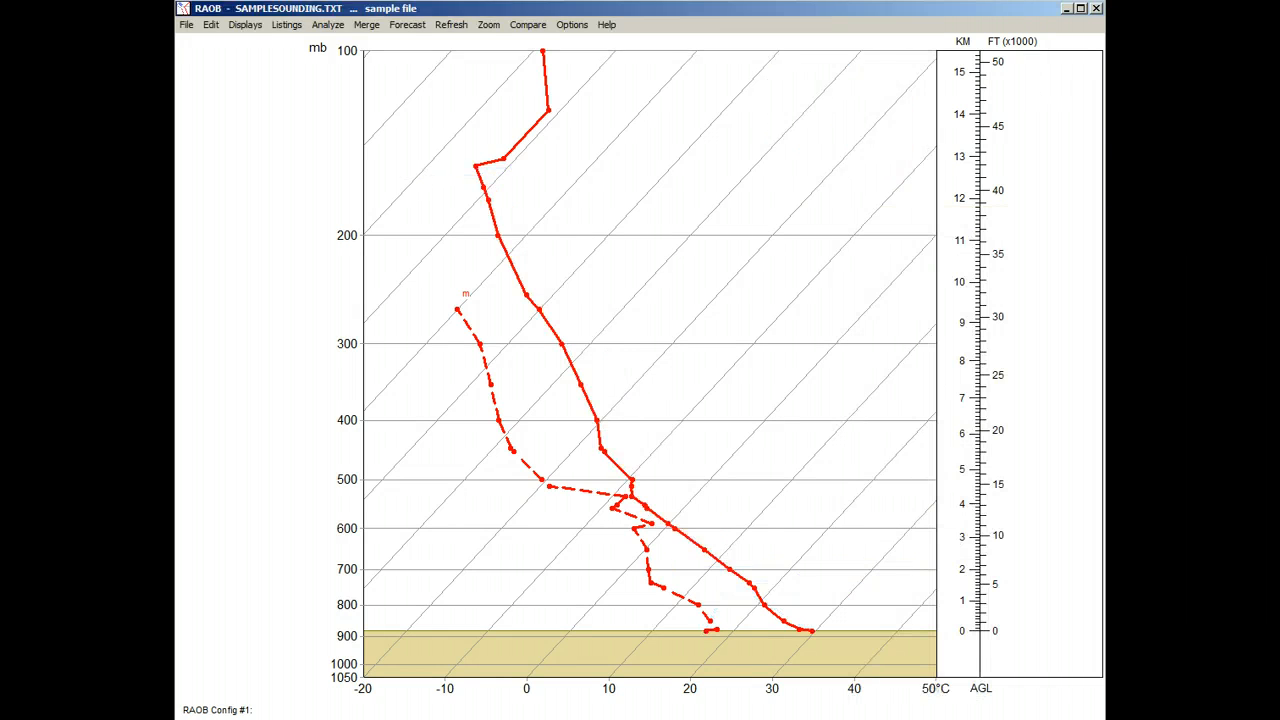
# Set CAPE Depth to LFC-to-3 km AGL and redraw the shallow CAPE shading
pyautogui.click(327, 24)
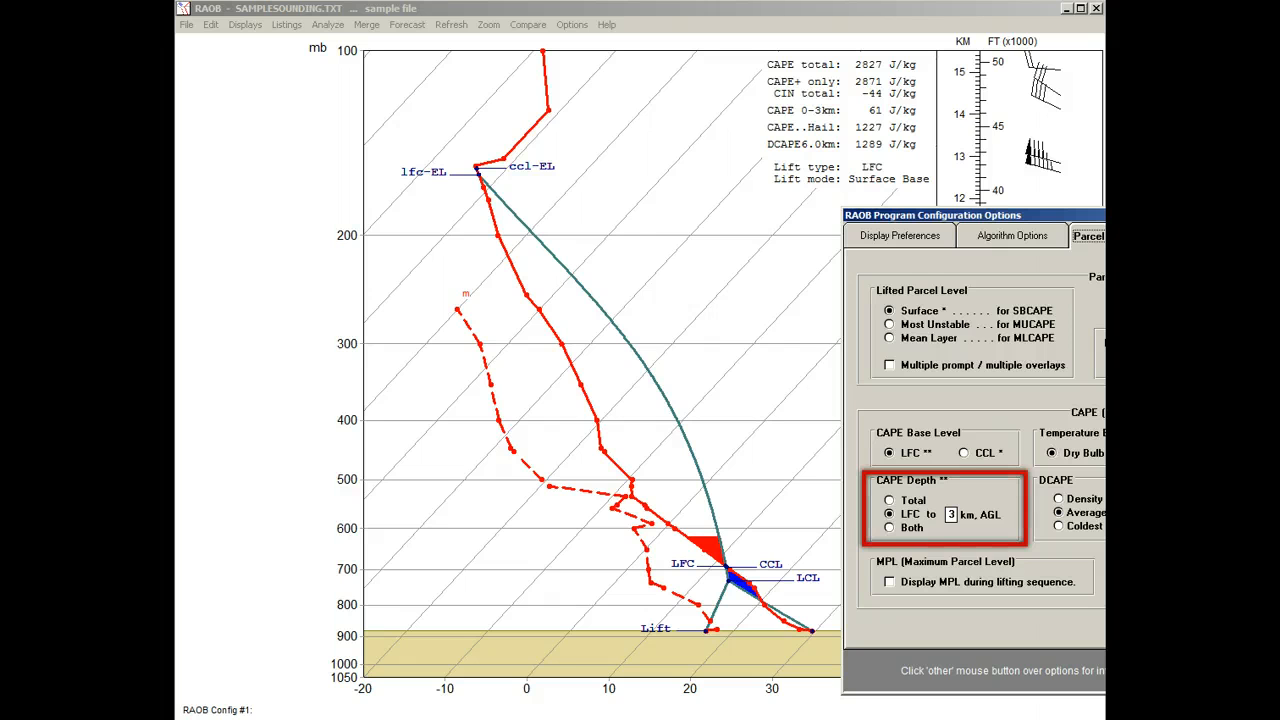
# Switch CAPE Depth to Both, shading total CAPE plus the darker LFC-to-3 km layer
pyautogui.click(889, 514)
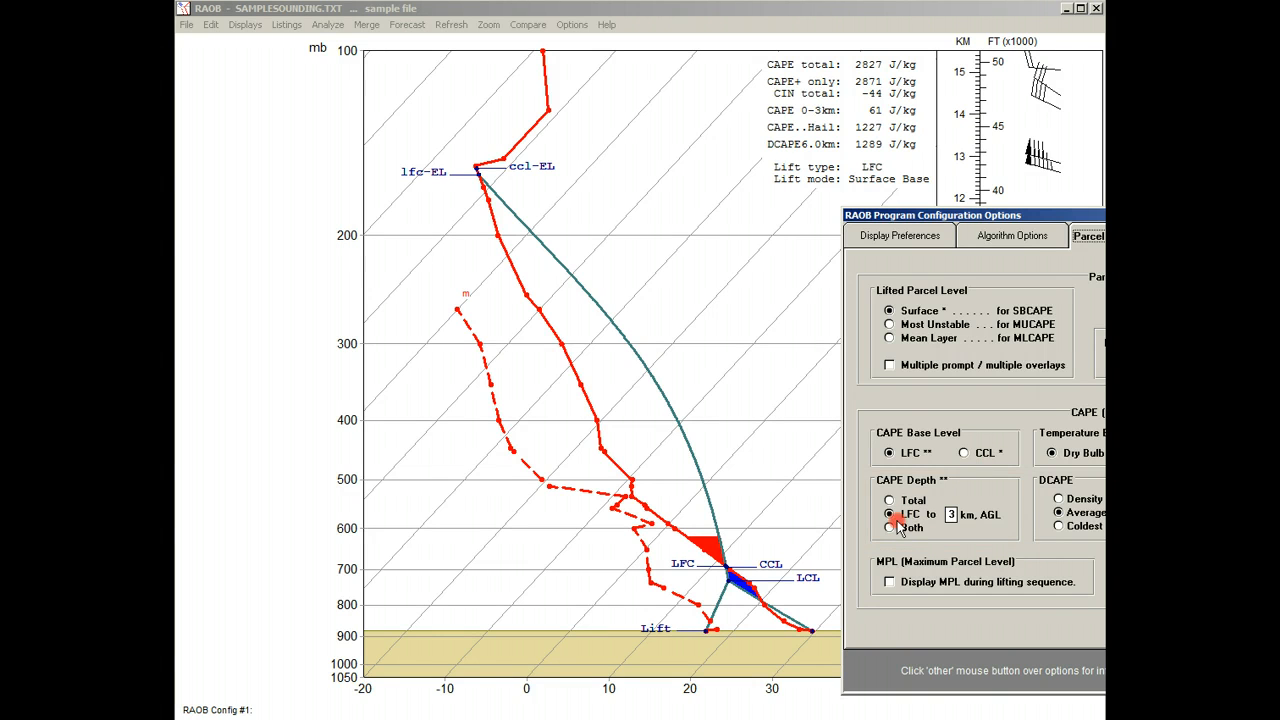
pyautogui.click(889, 527)
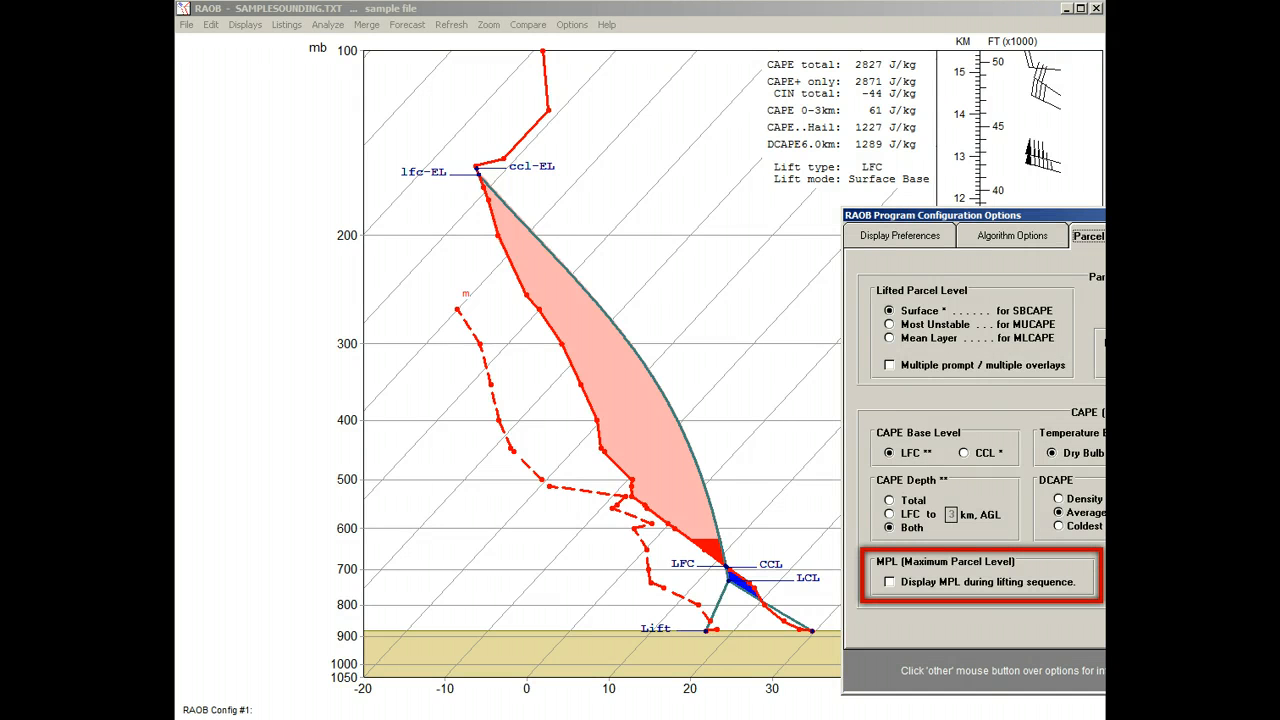
# Enable Display MPL during lifting sequence to shade the overshoot above the equilibrium level
pyautogui.click(888, 582)
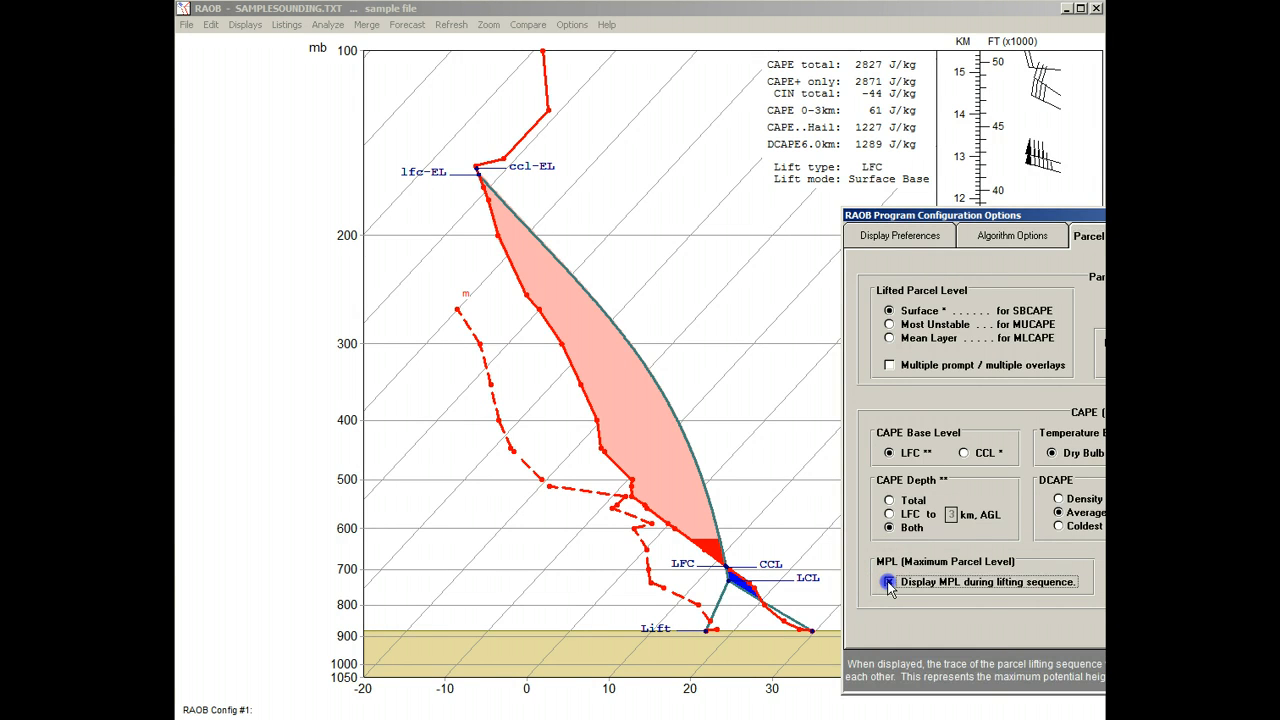
pyautogui.click(888, 581)
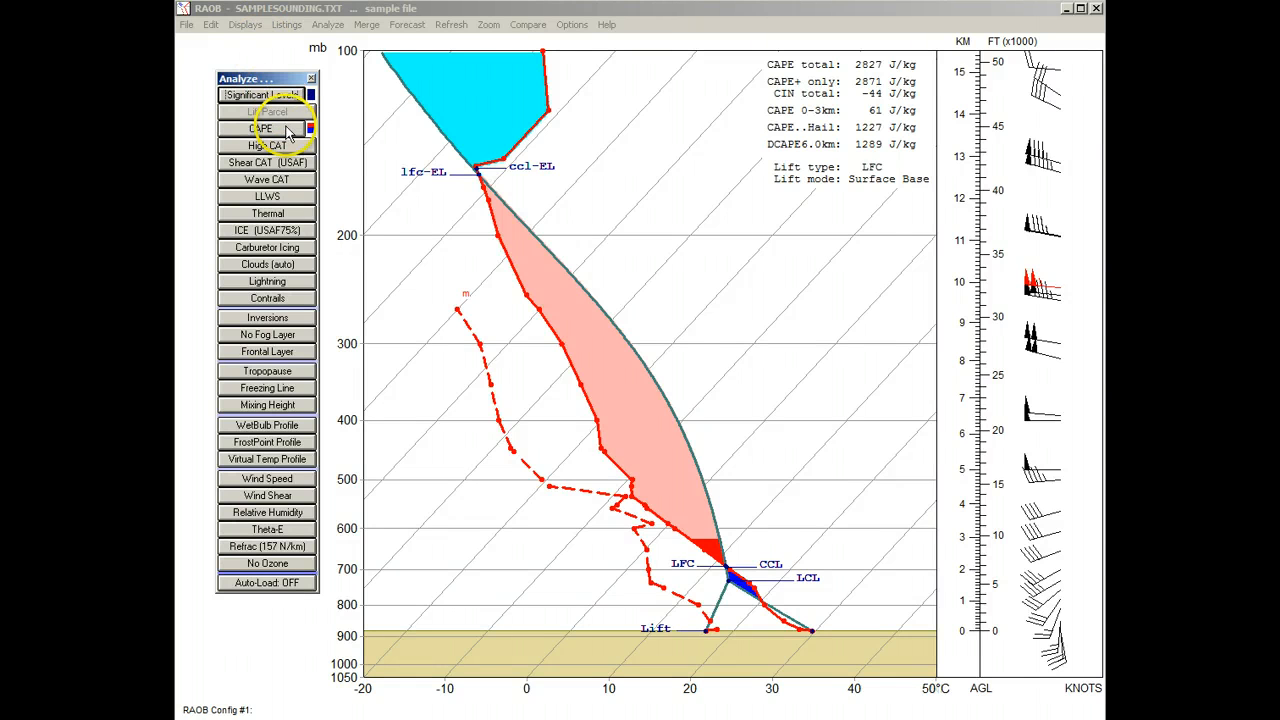
# Turn on the Hail Region (-10°C to -30°C) display in Parcel Lifting & CAPE options
pyautogui.click(266, 128)
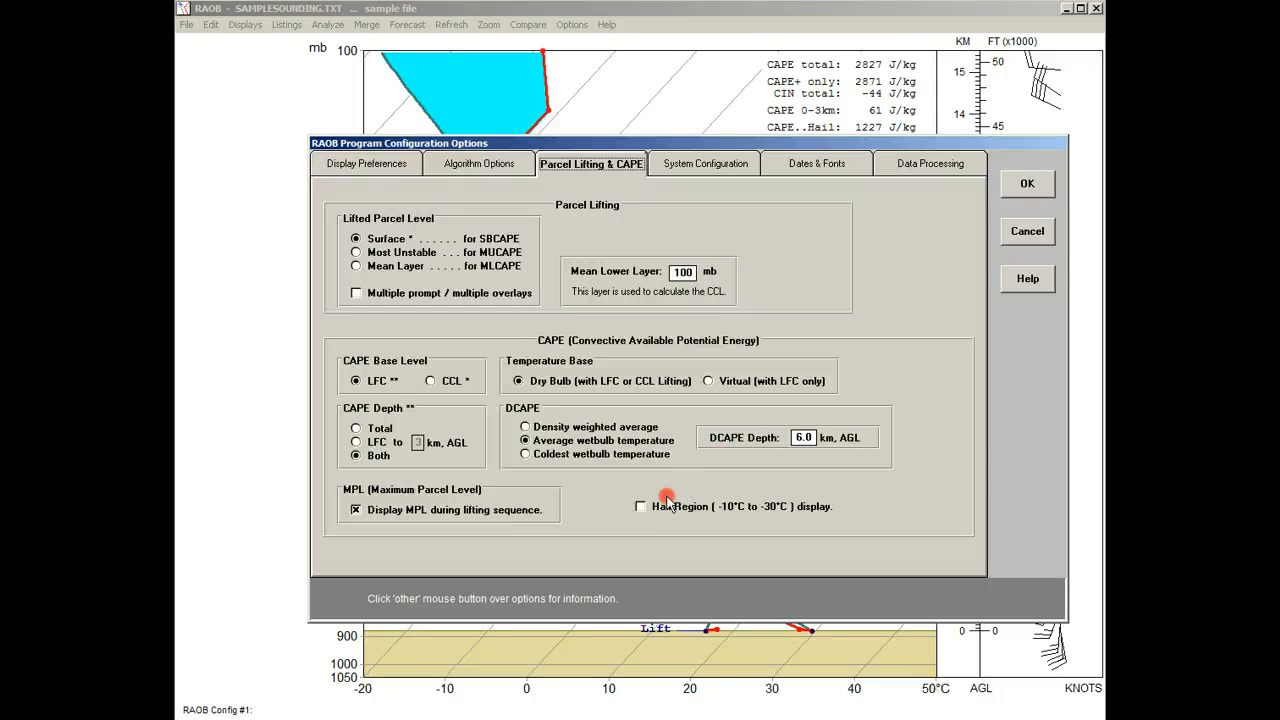
pyautogui.click(641, 506)
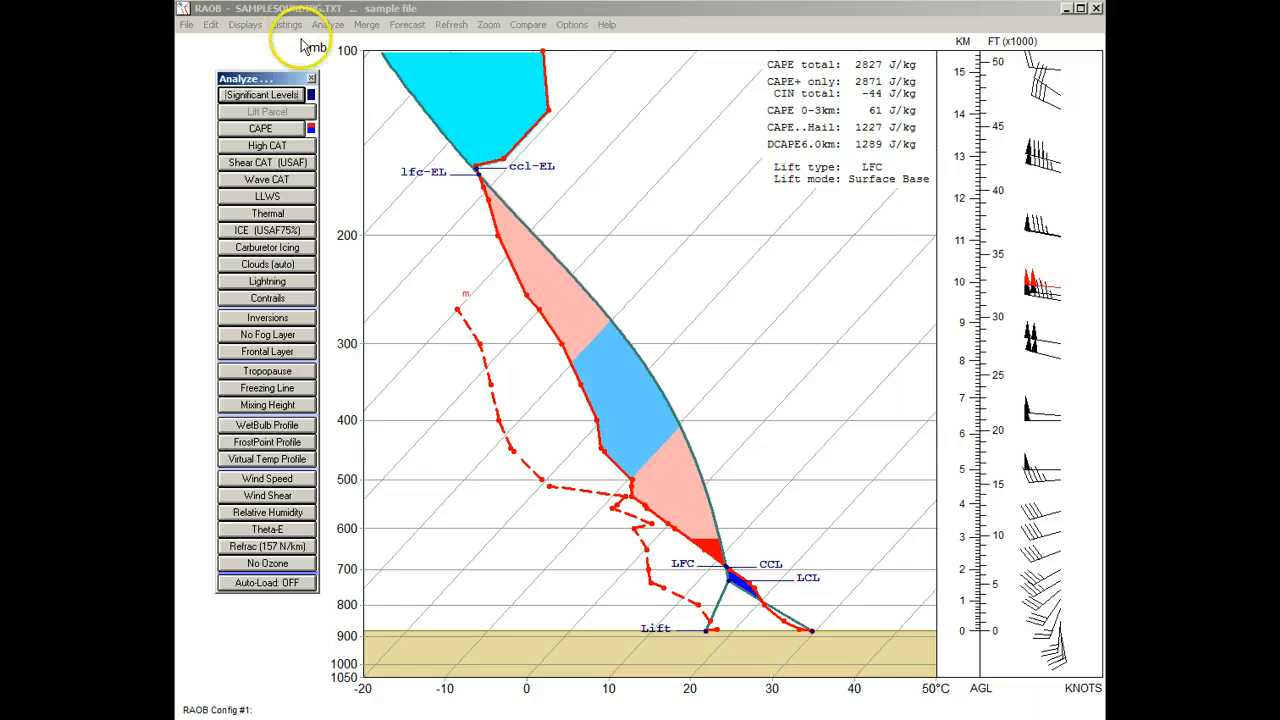
# Redraw, then try Coldest, Average and Density weighted DCAPE methods, yielding 807 J/kg
pyautogui.click(451, 24)
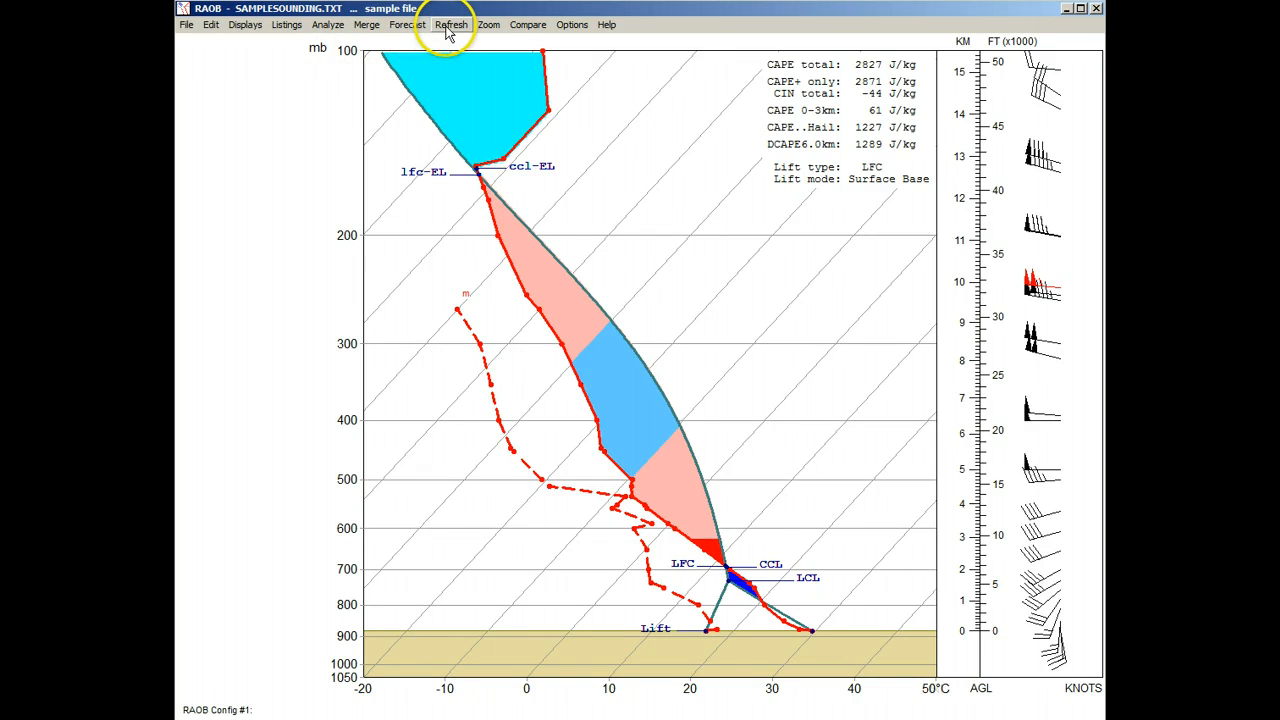
pyautogui.click(572, 24)
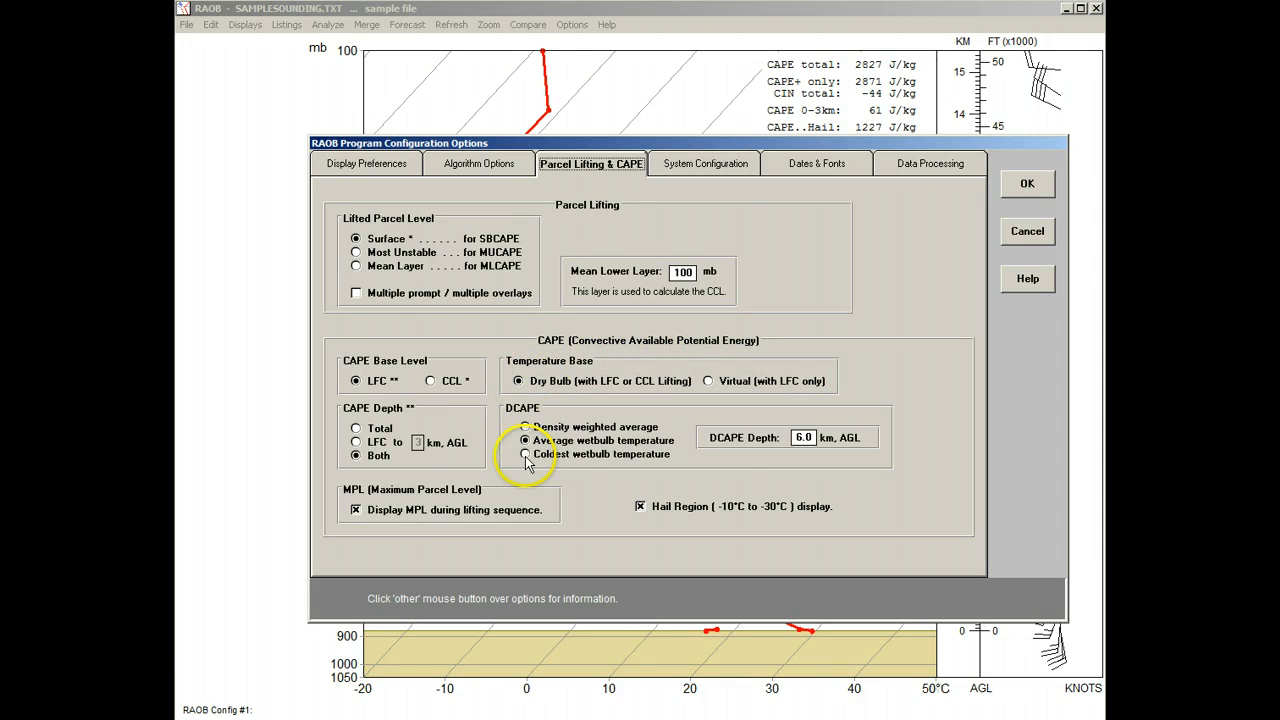
pyautogui.click(525, 454)
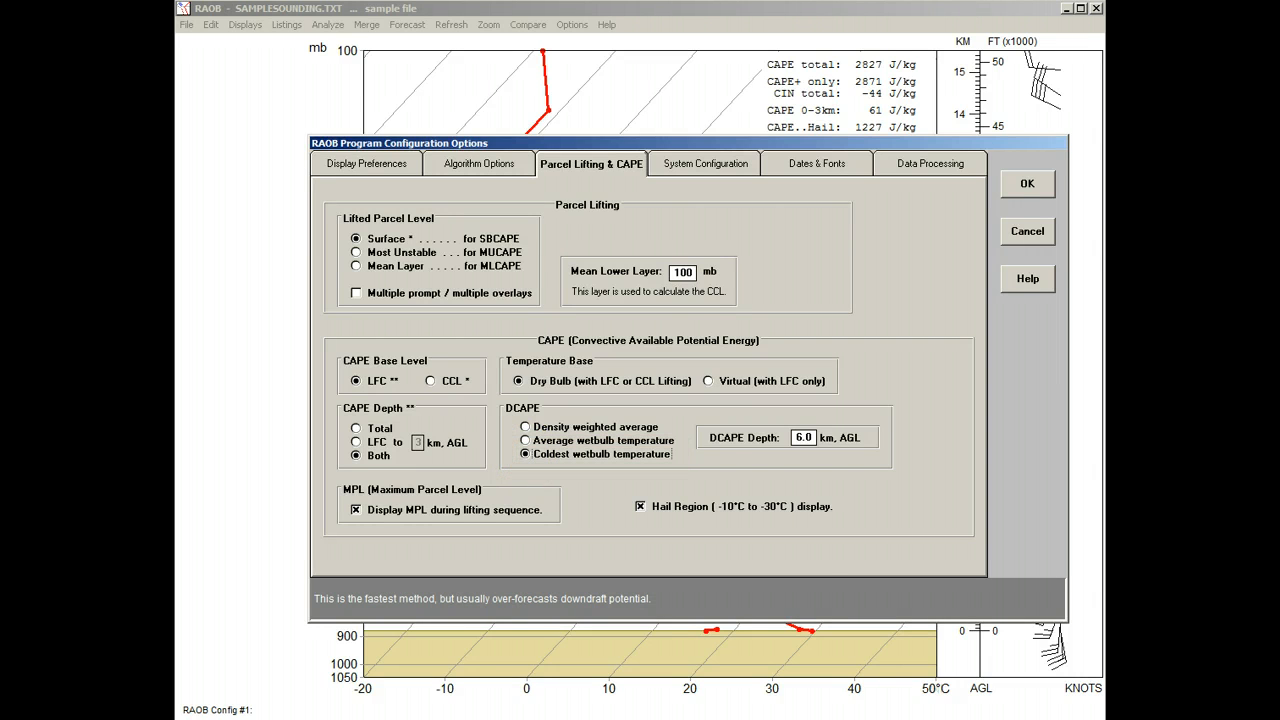
pyautogui.click(525, 441)
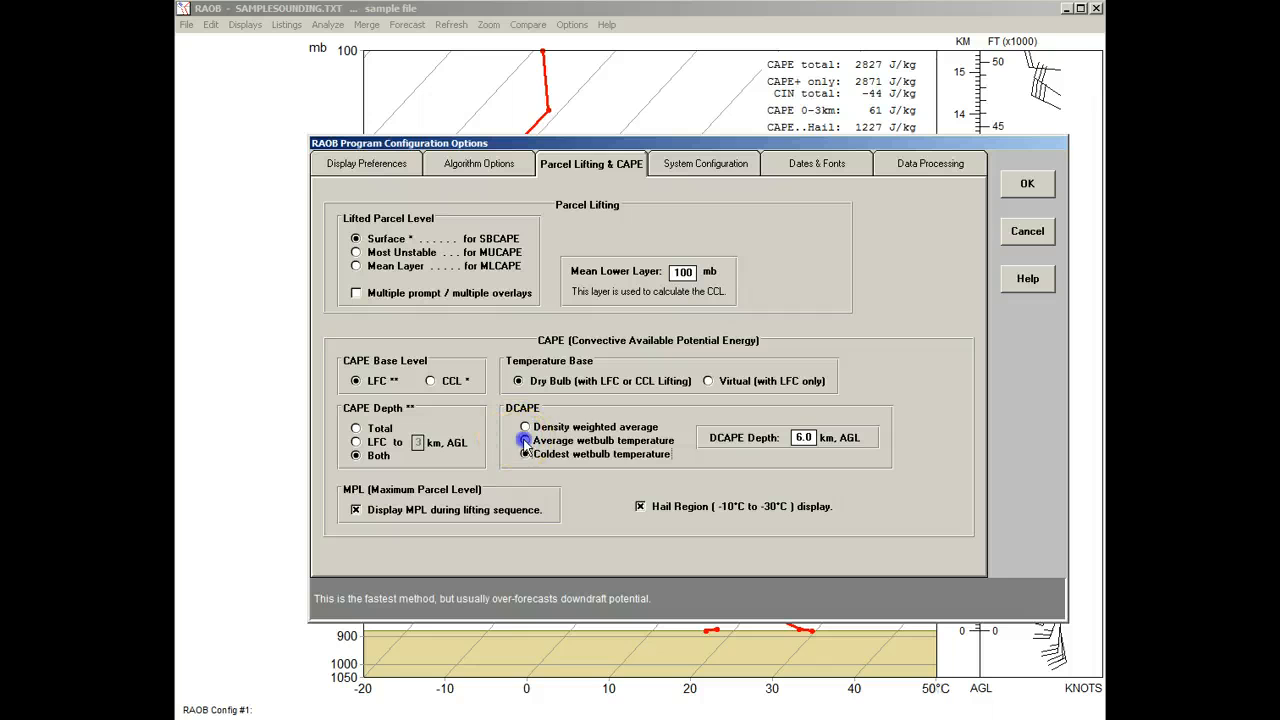
pyautogui.click(525, 441)
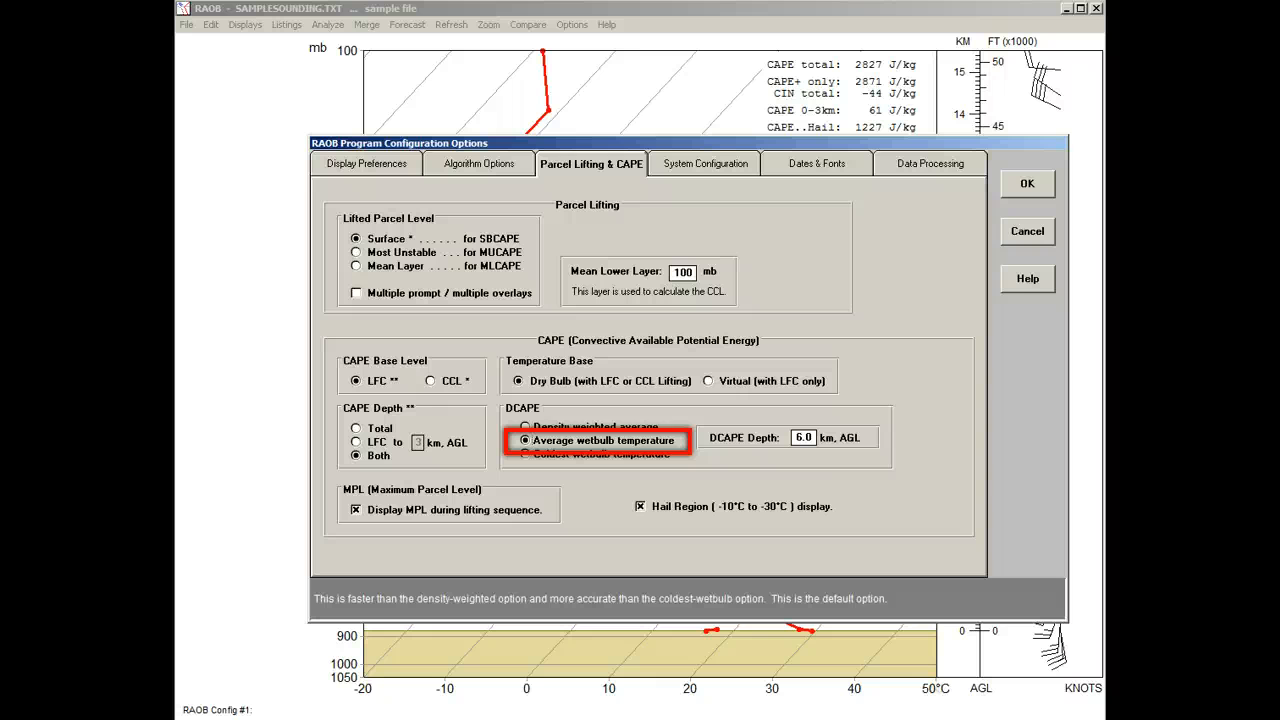
pyautogui.click(525, 427)
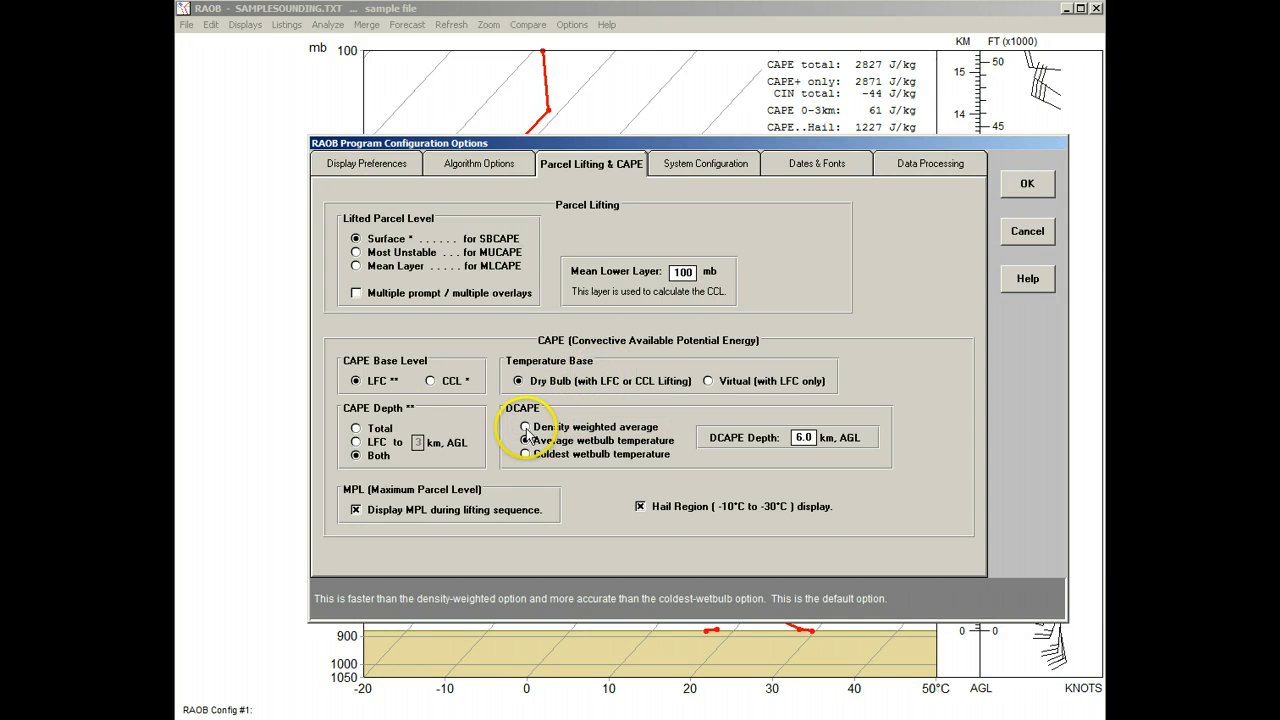
pyautogui.click(525, 426)
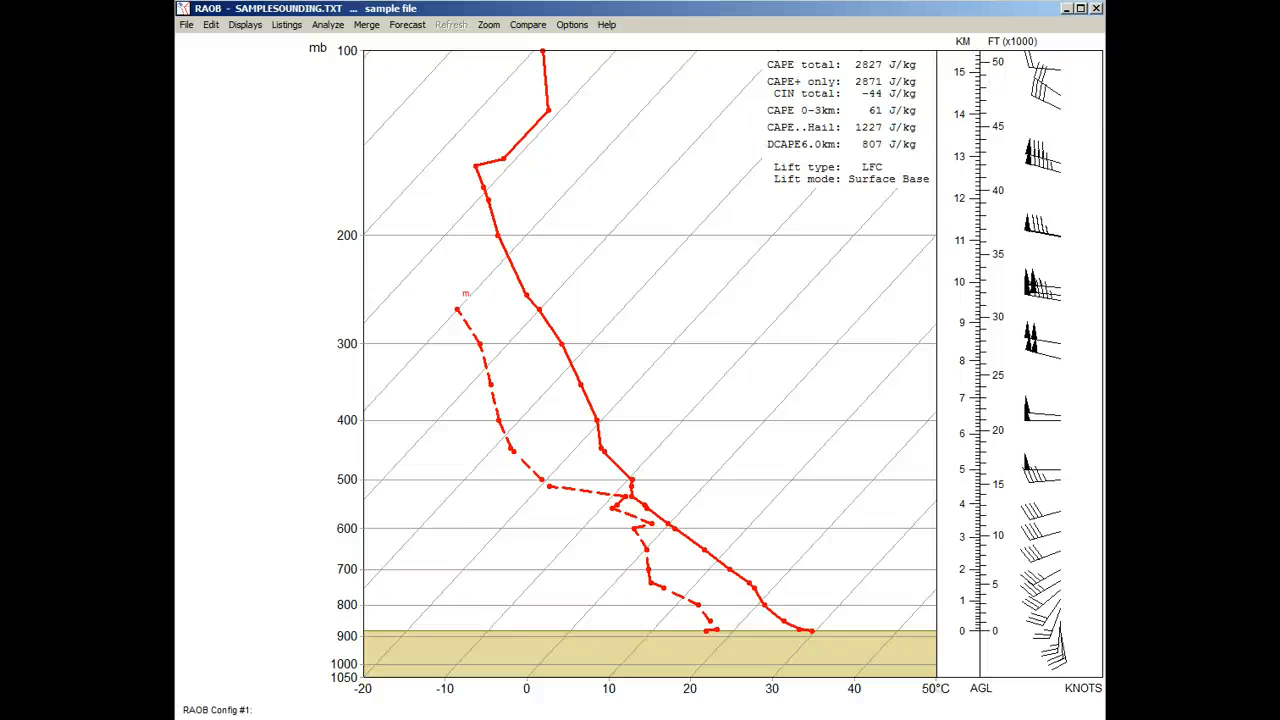
# Open HIGH_DENSITY.TXT from recent files, then reload it to recalculate its DCAPE
pyautogui.click(187, 24)
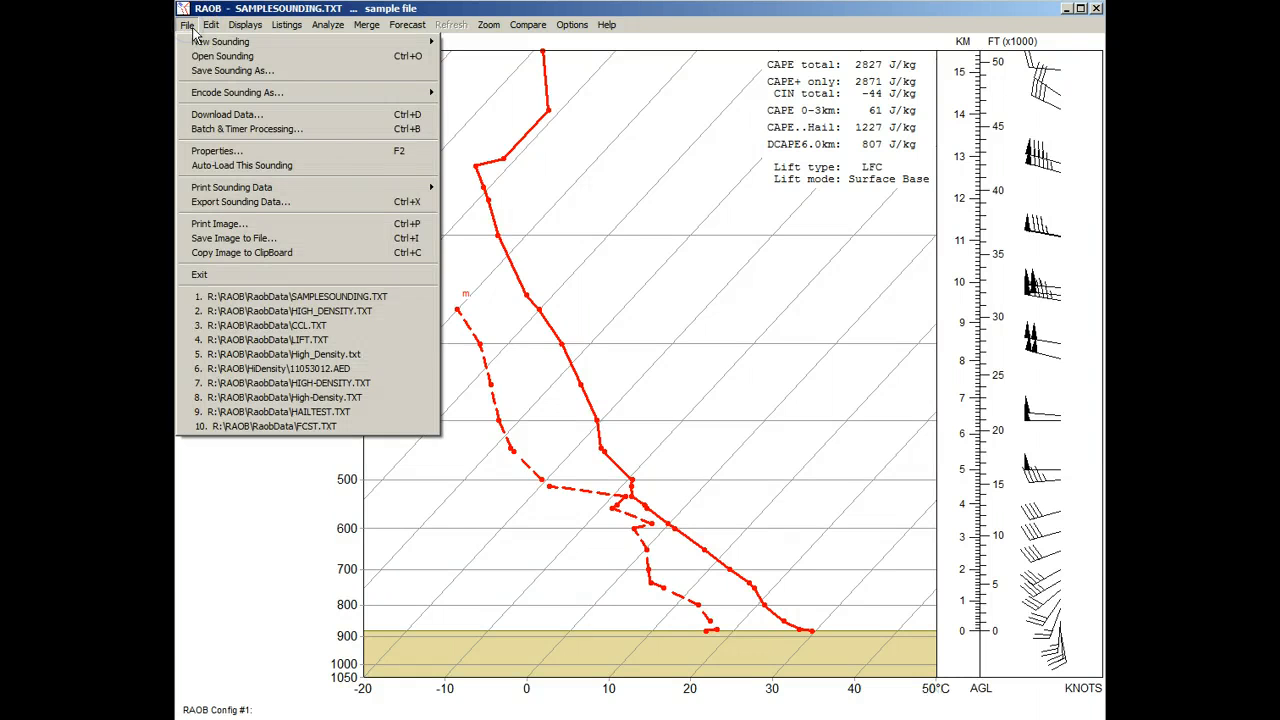
pyautogui.click(289, 311)
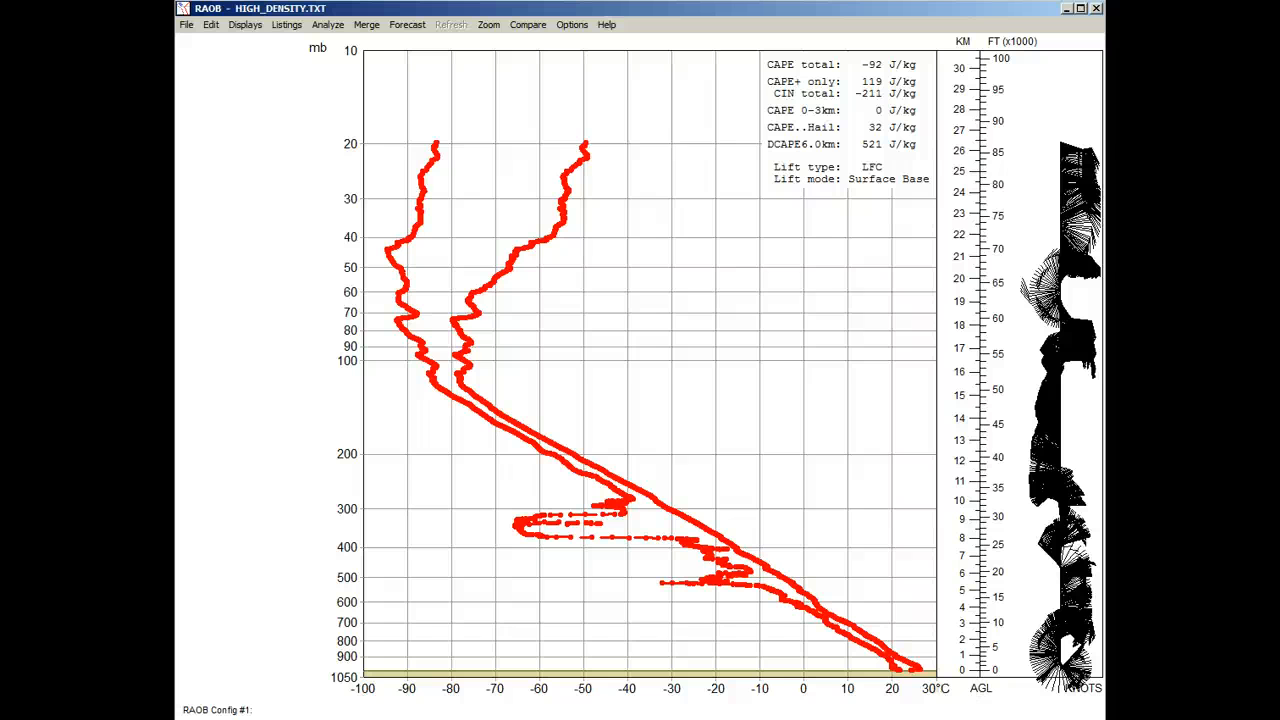
pyautogui.click(186, 24)
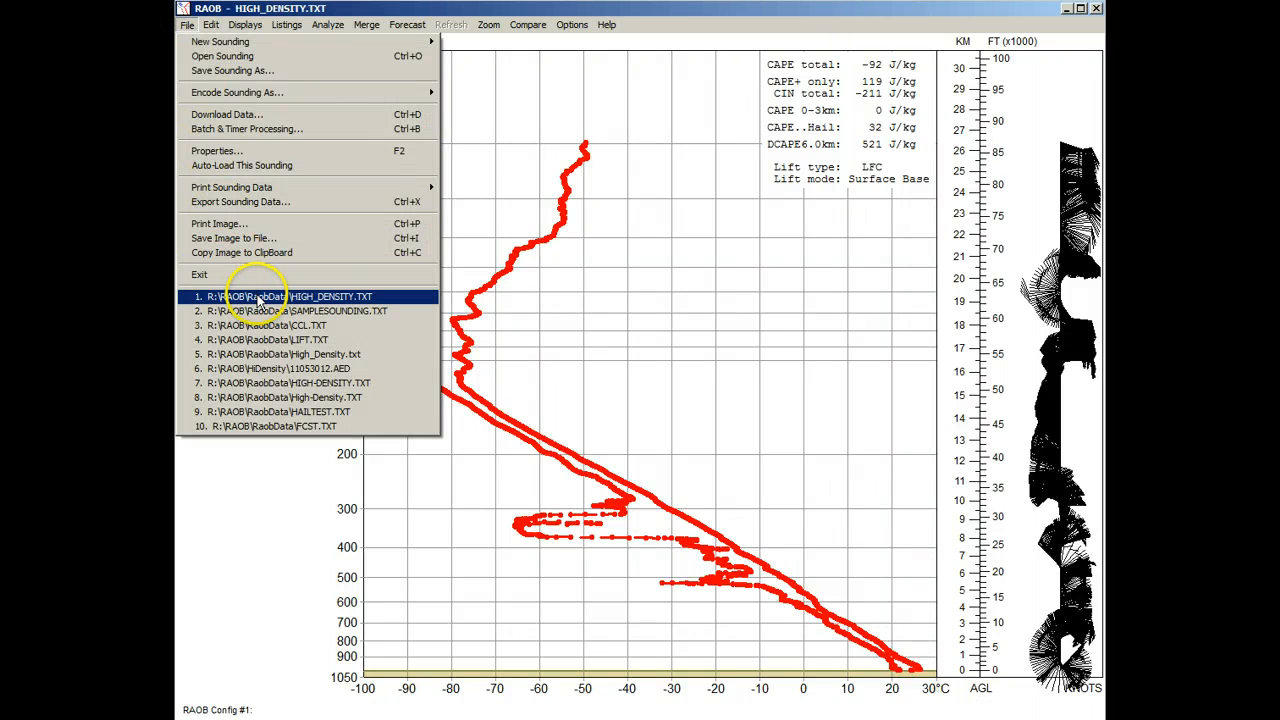
pyautogui.click(290, 296)
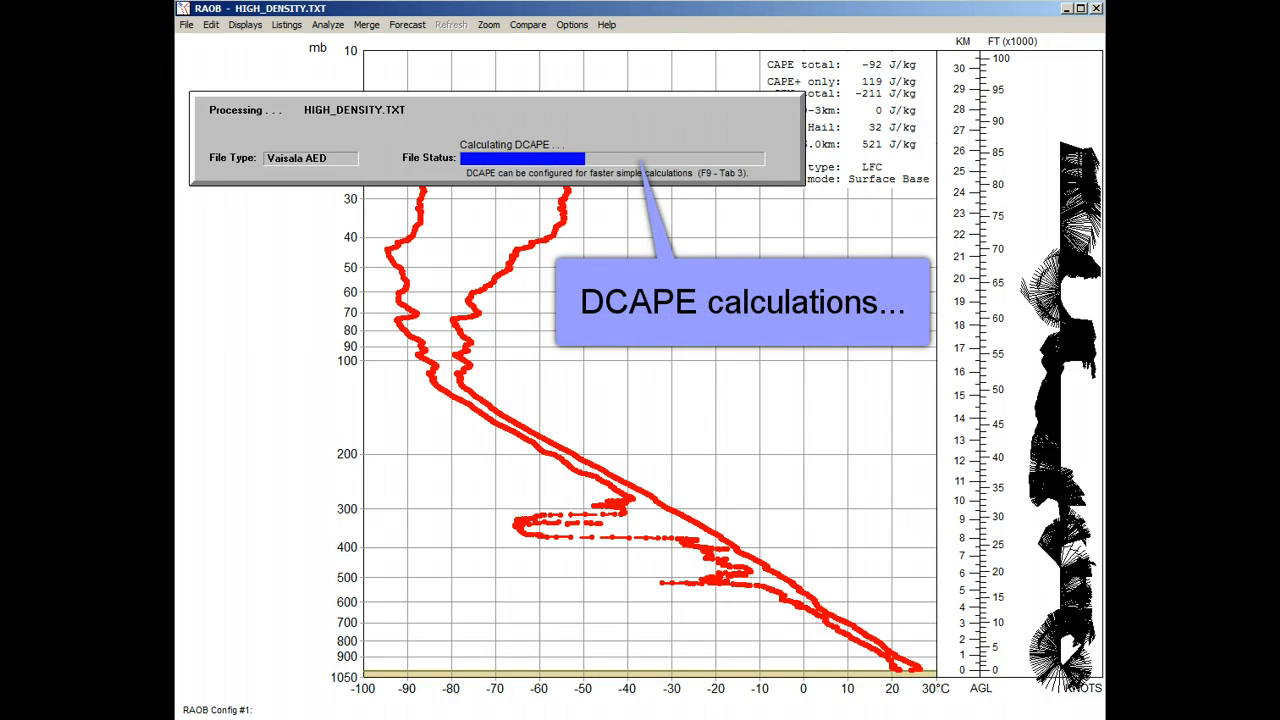